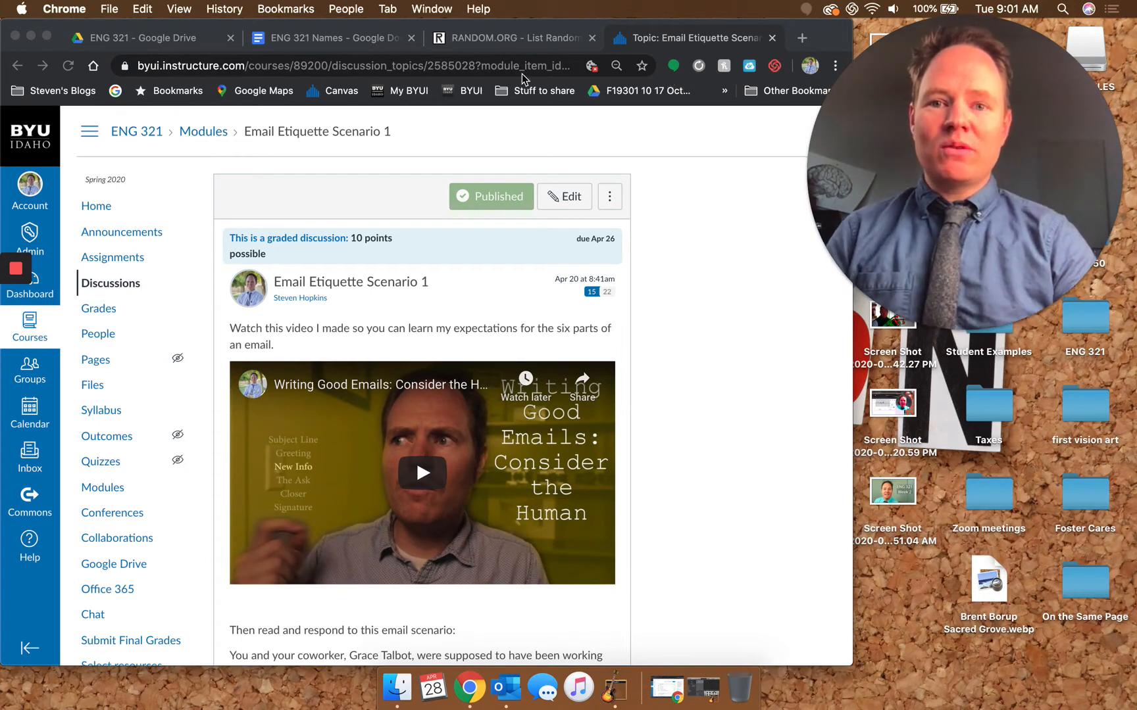
click(332, 38)
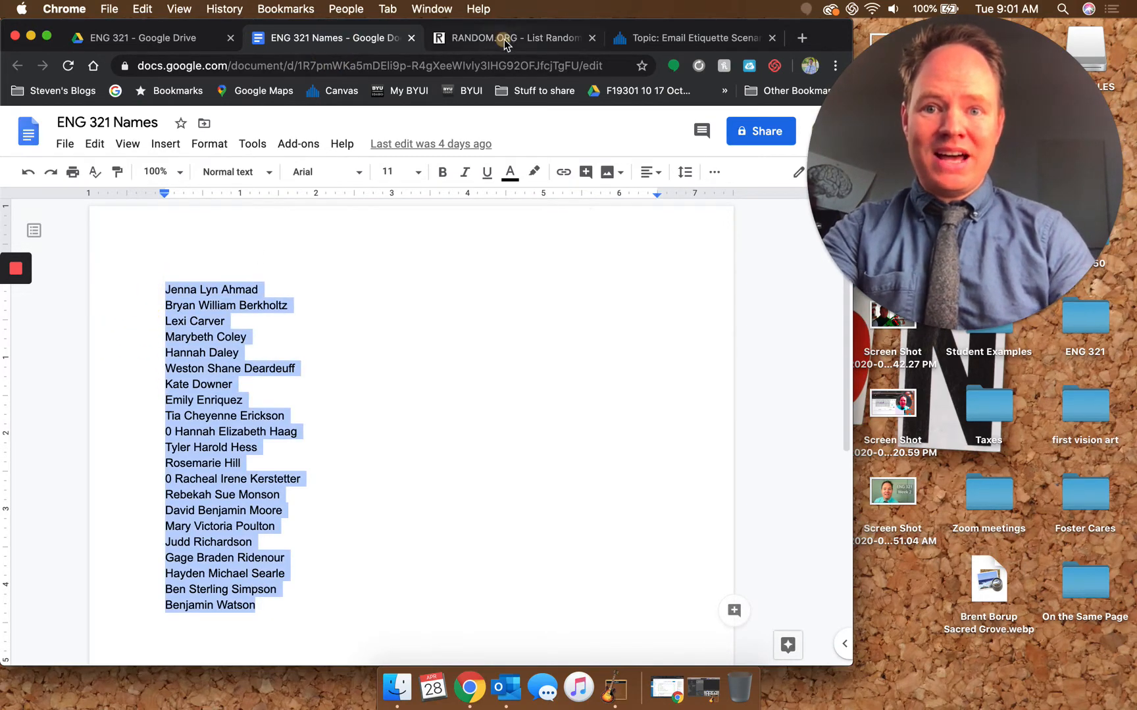
click(508, 38)
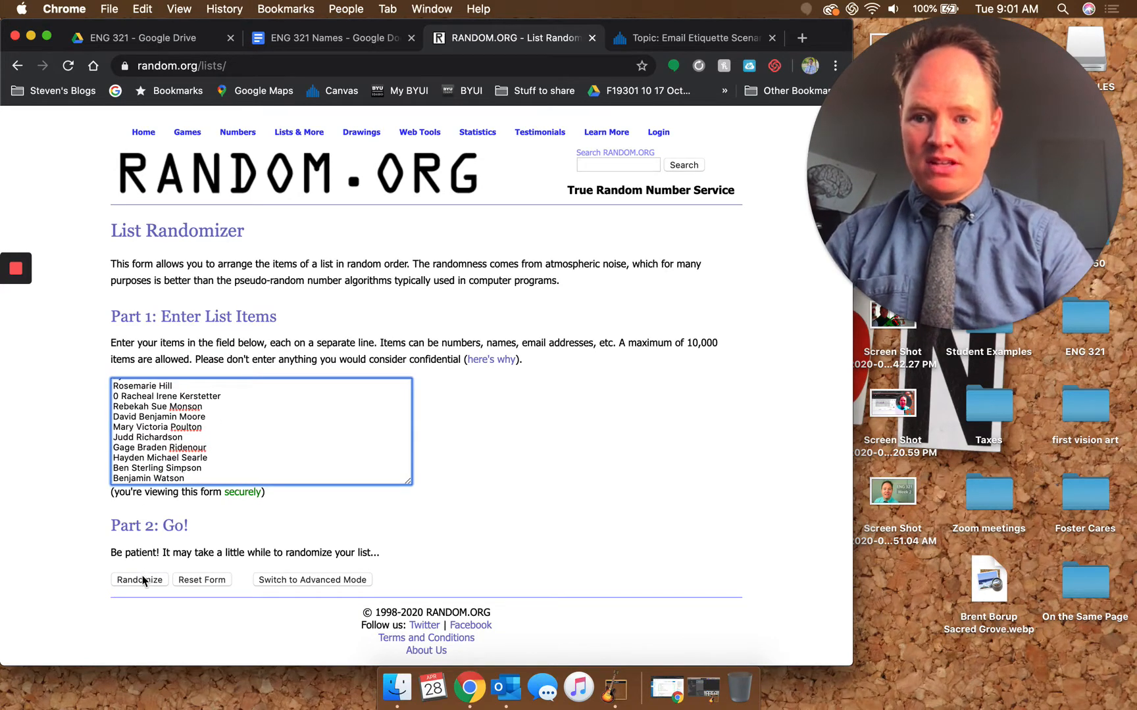
click(139, 579)
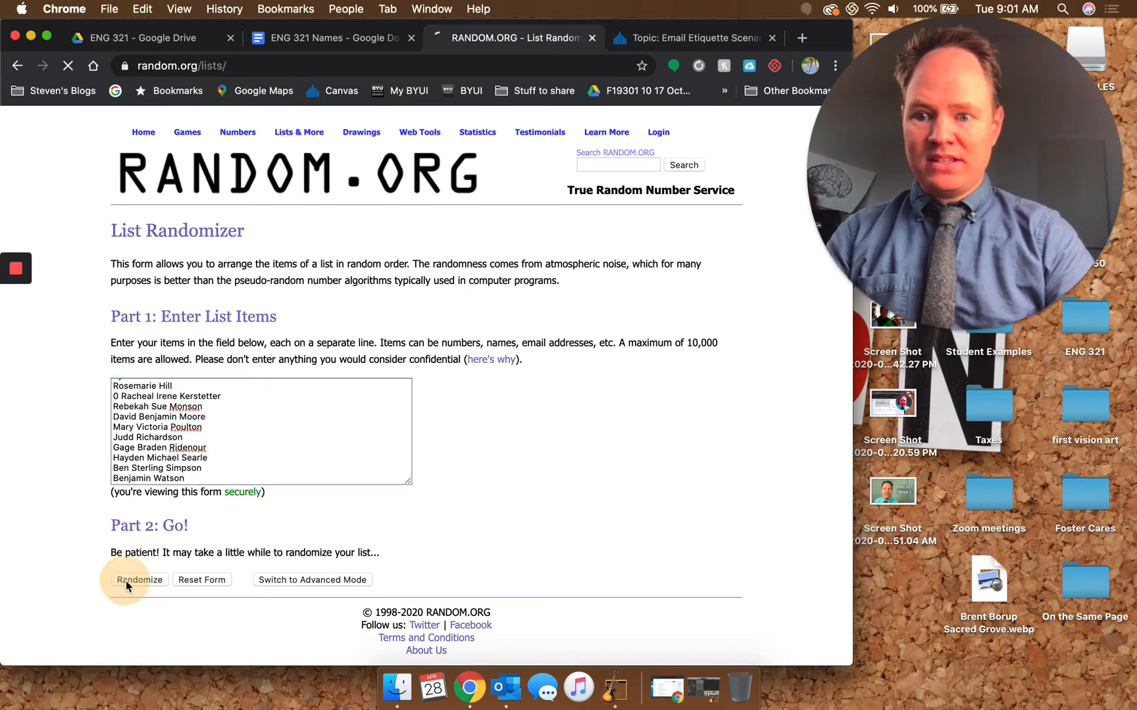
click(139, 579)
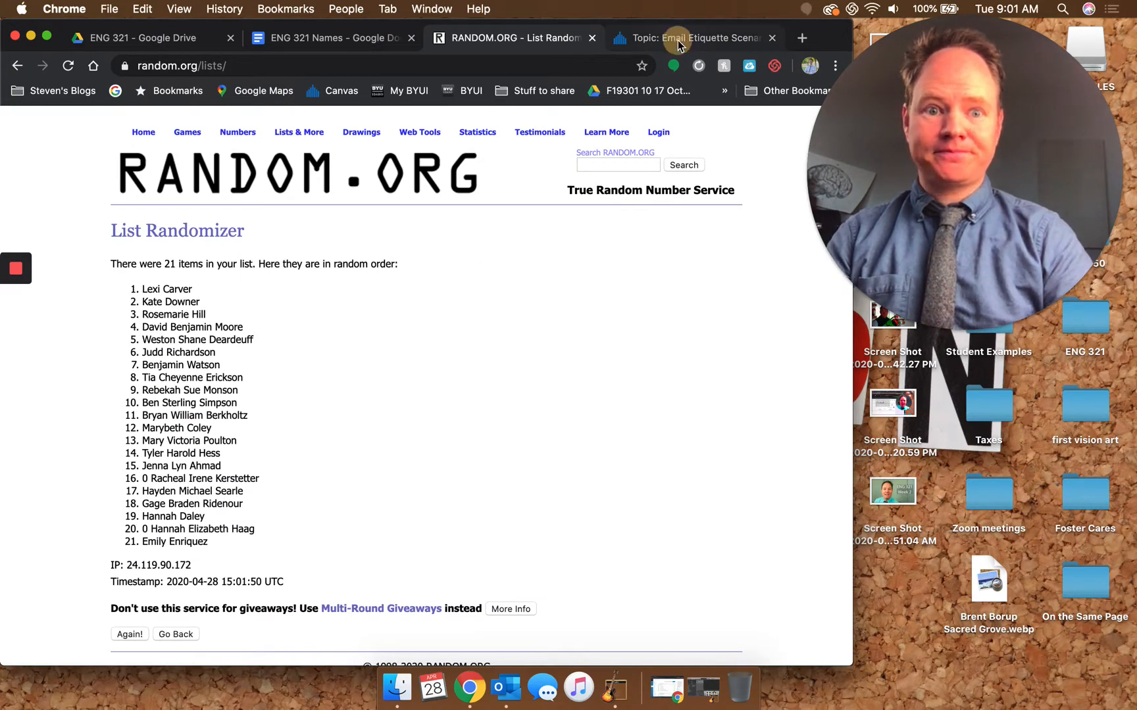
click(679, 38)
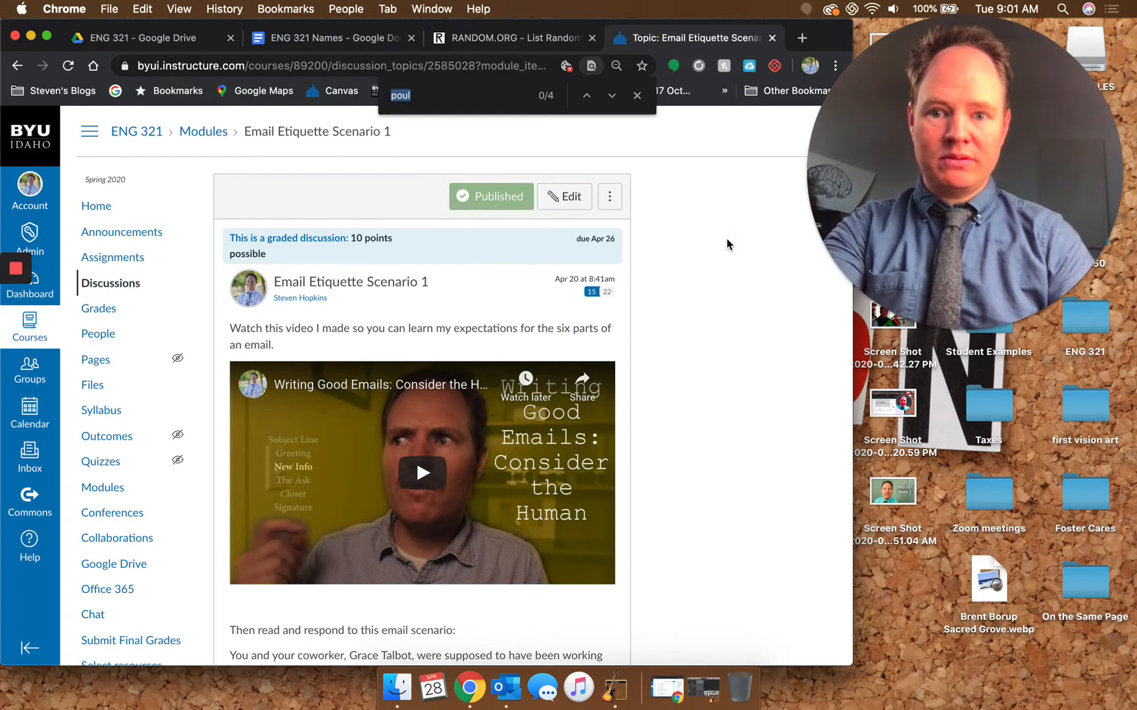
text(Lexi)
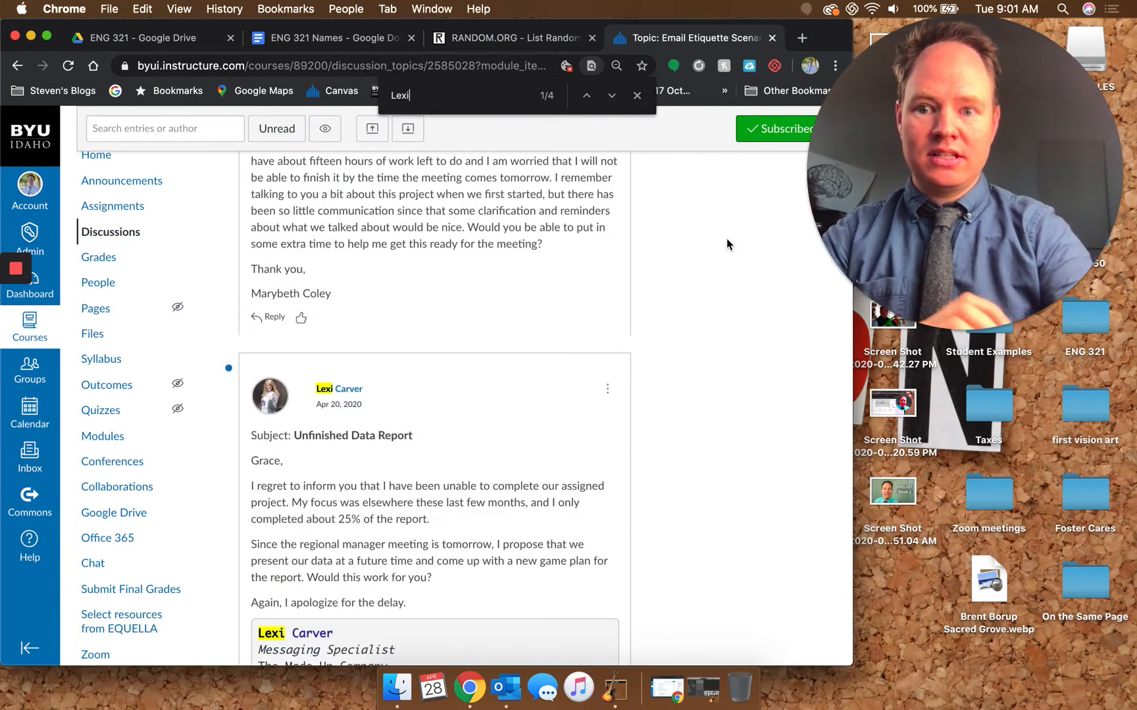
scroll(down, 3)
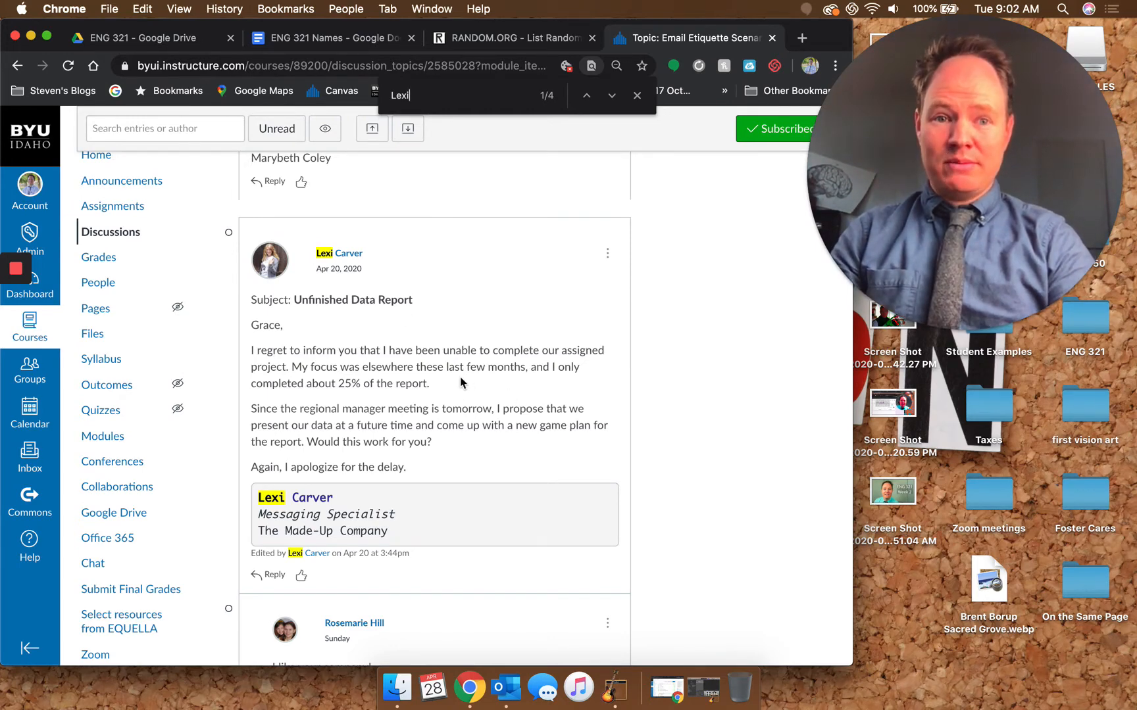
scroll(down, 3)
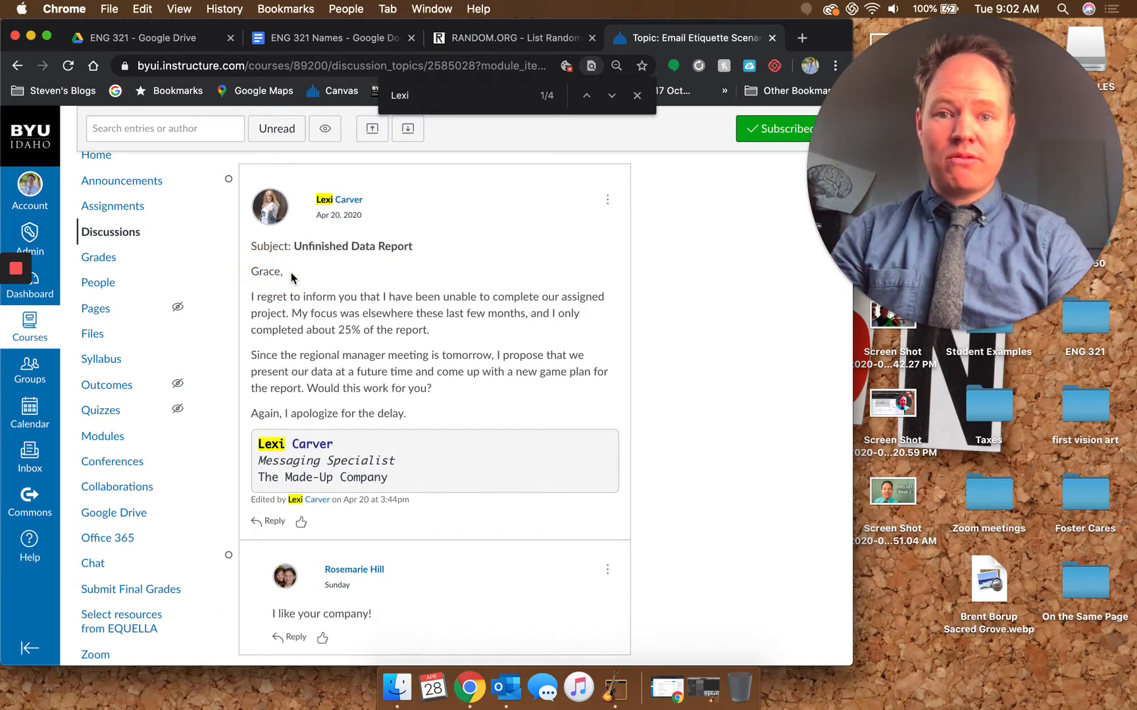
scroll(down, 3)
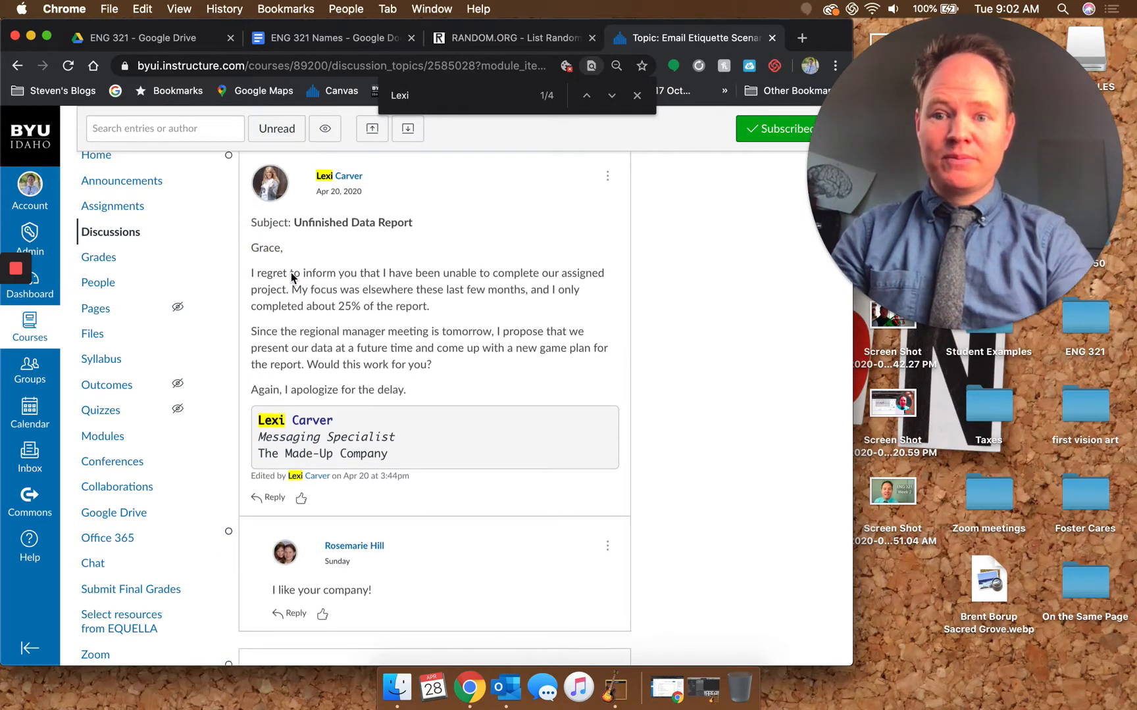
scroll(down, 3)
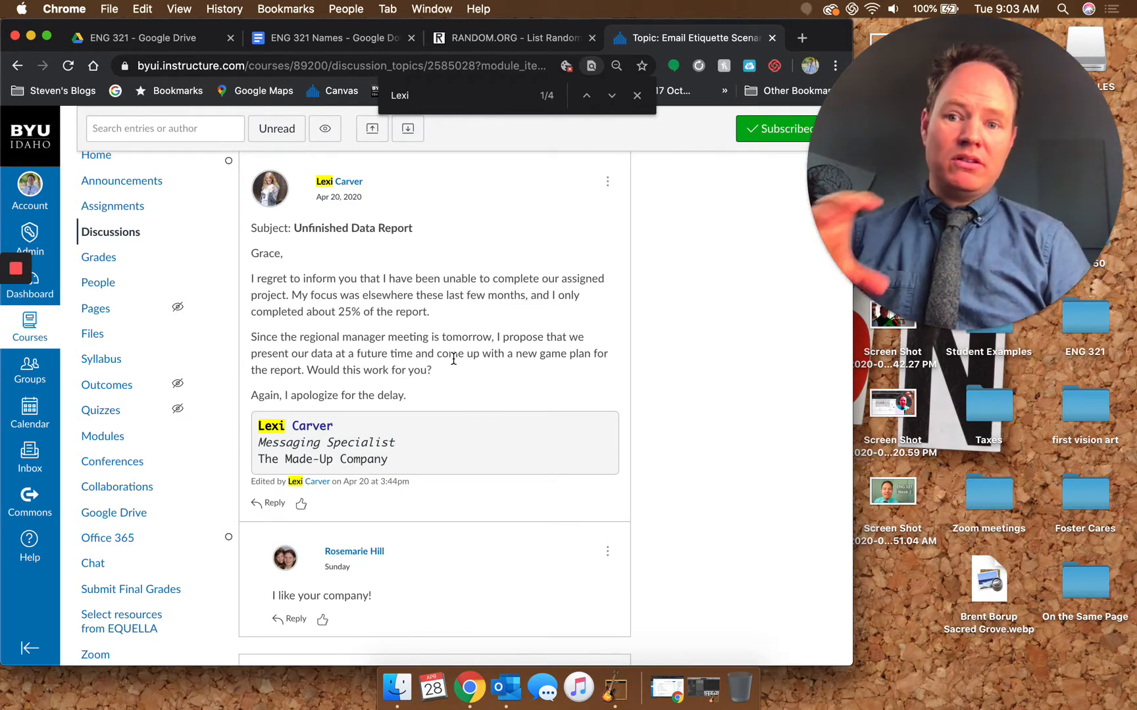
mouse_move(288, 408)
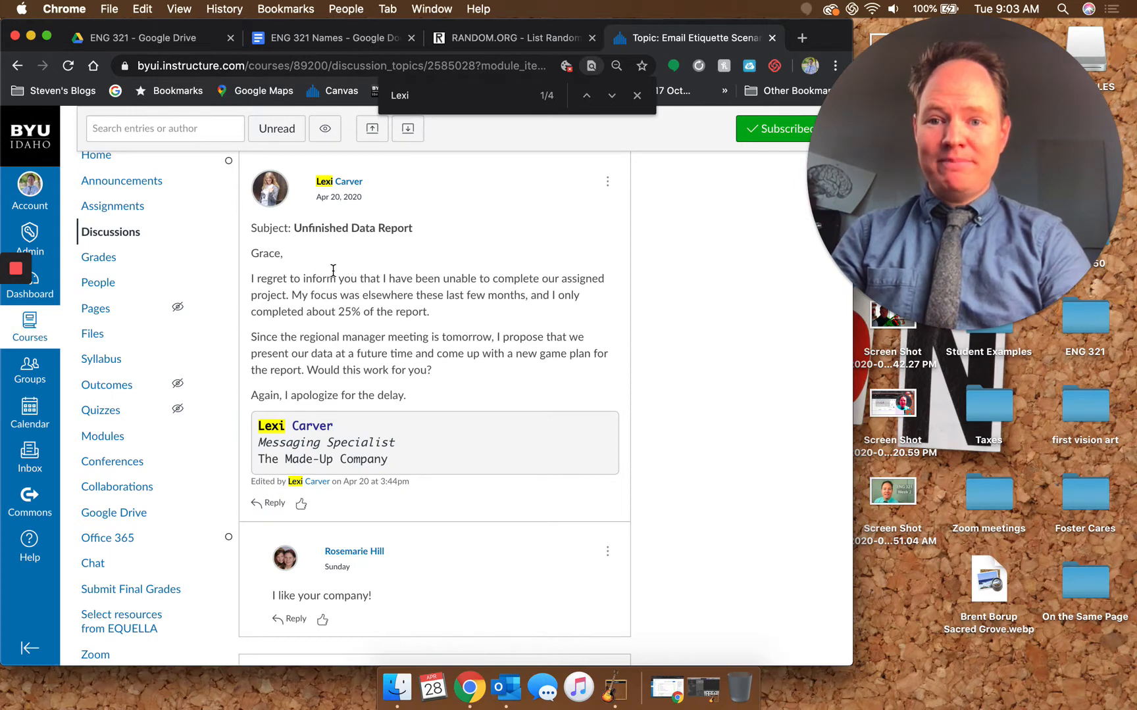
Step: Enlarge Lexi's post, clear the find highlights, and select 'I apologize for the delay.'
drag(252, 278, 428, 312)
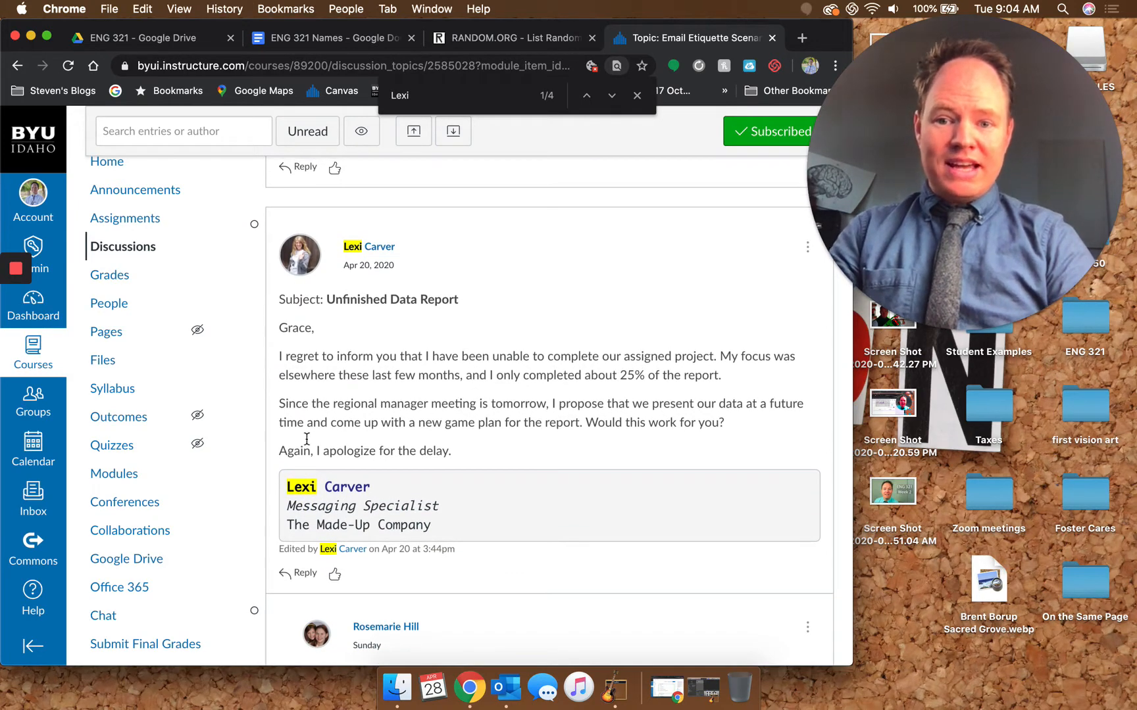
mouse_move(481, 438)
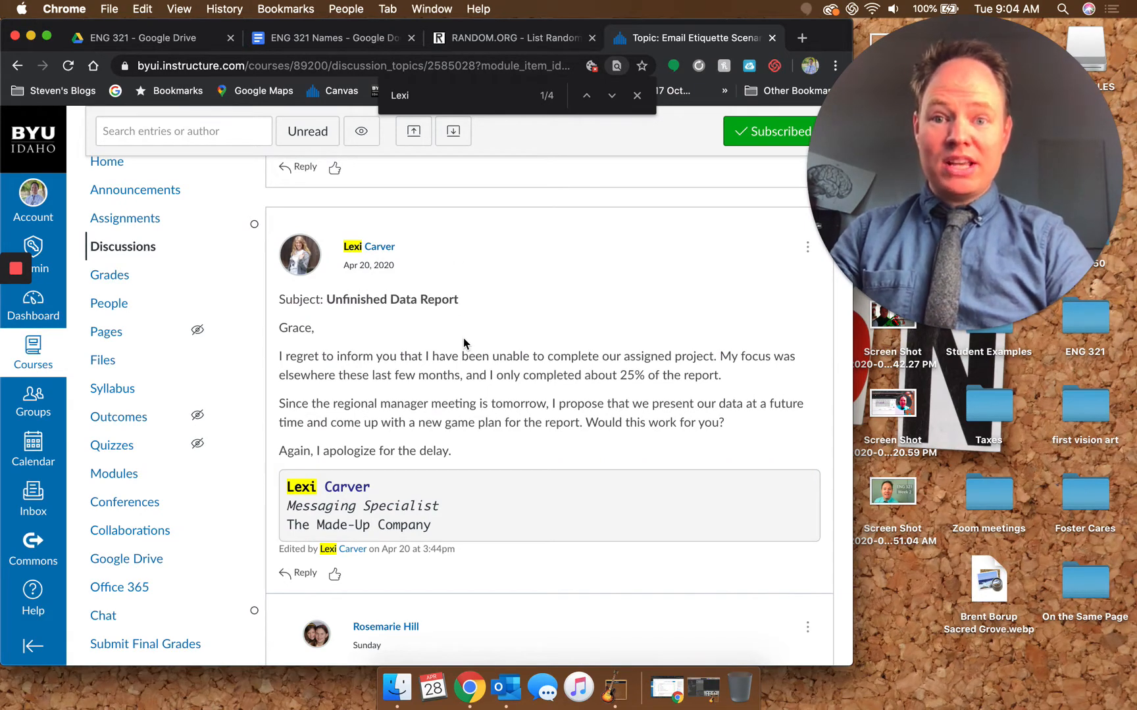
click(636, 95)
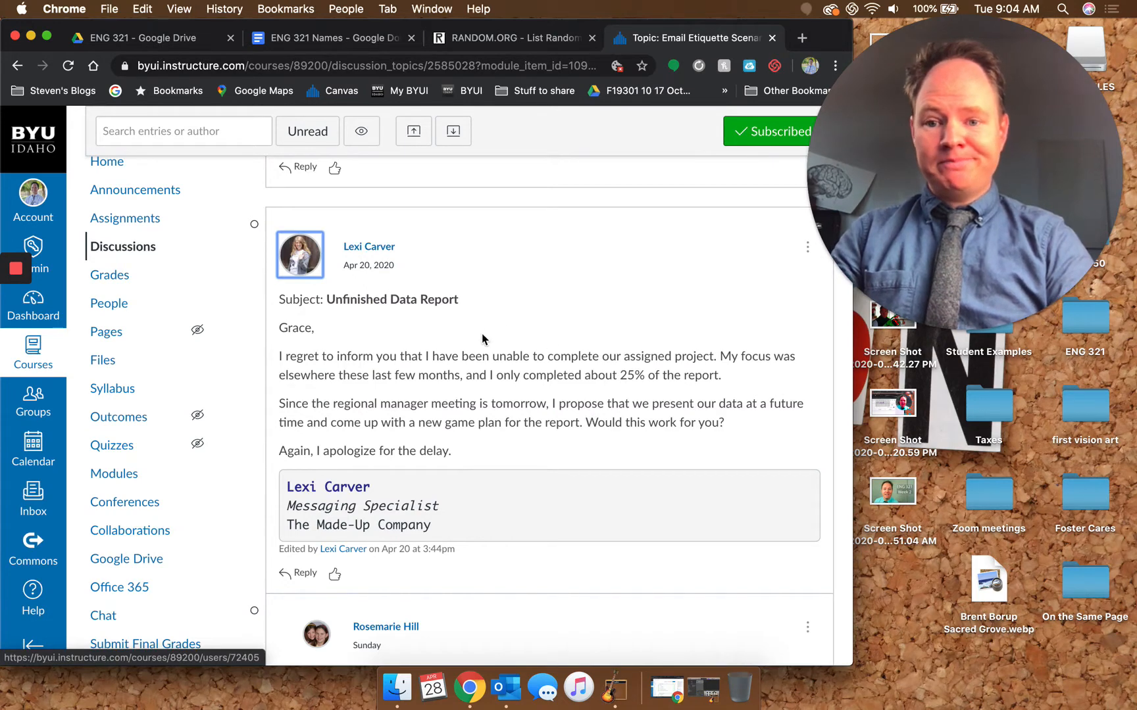
mouse_move(439, 347)
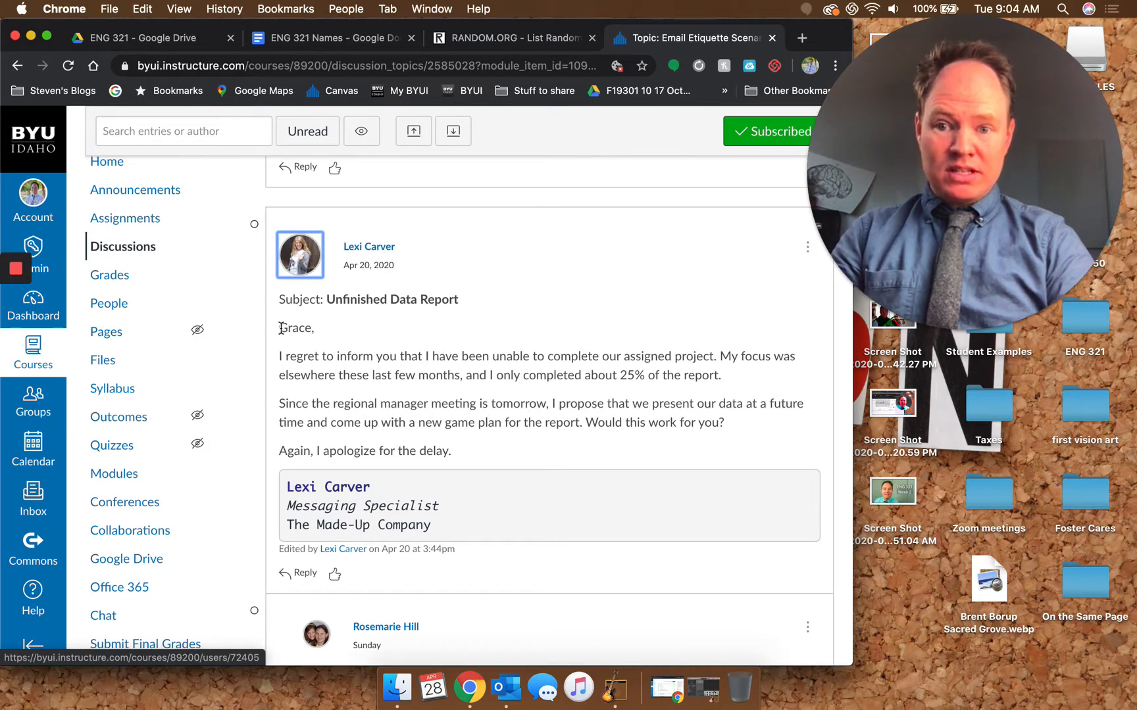
mouse_move(268, 327)
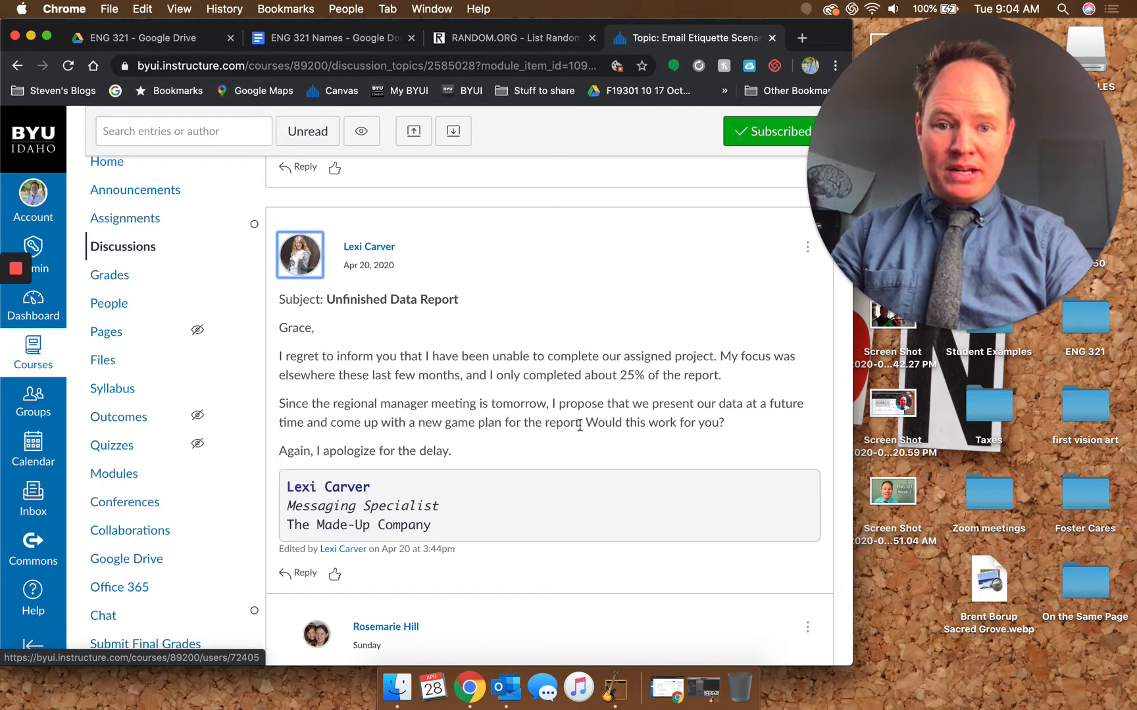
drag(278, 403, 723, 422)
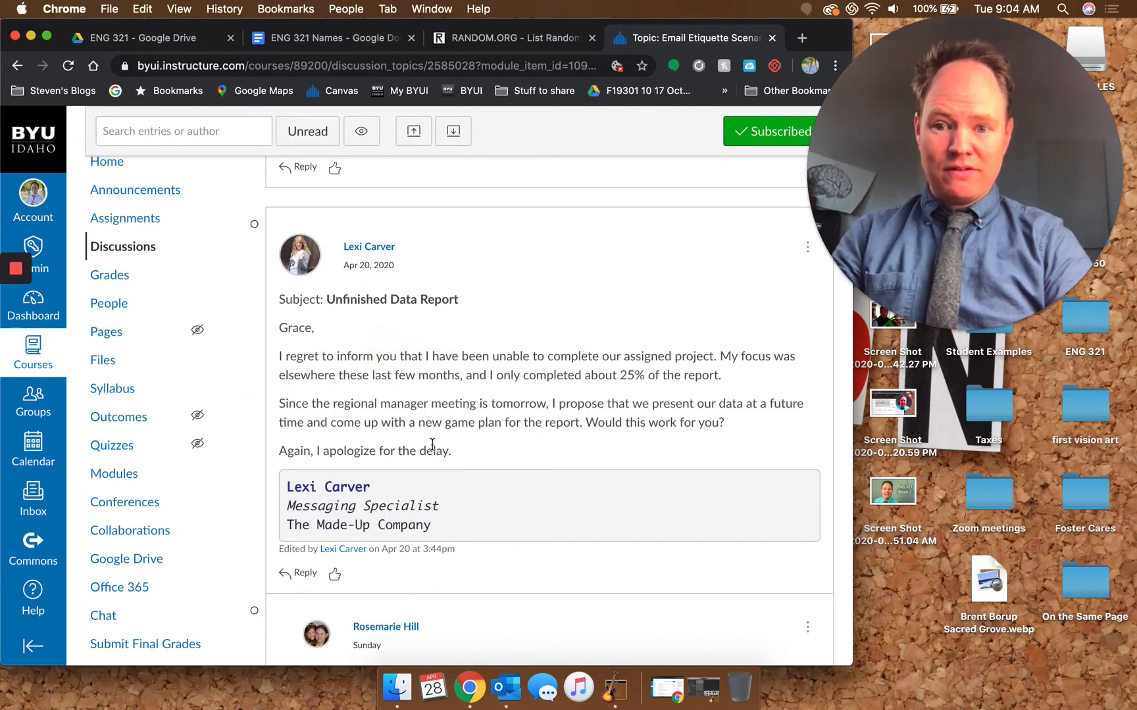
drag(317, 450, 449, 450)
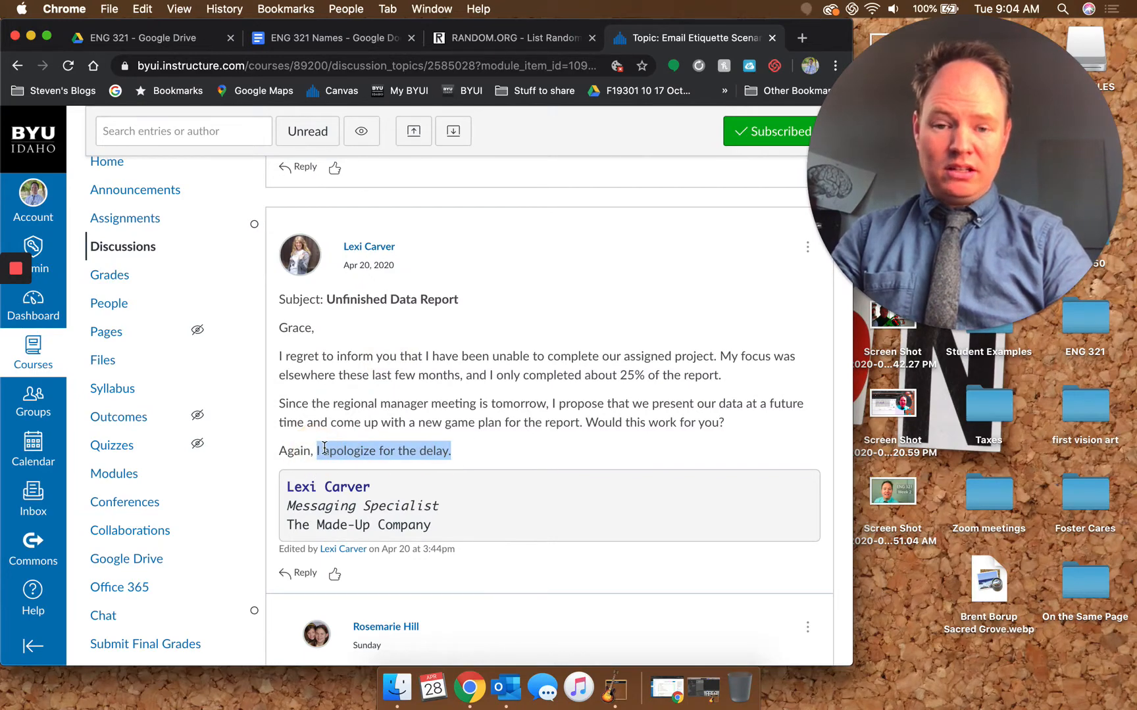
click(512, 37)
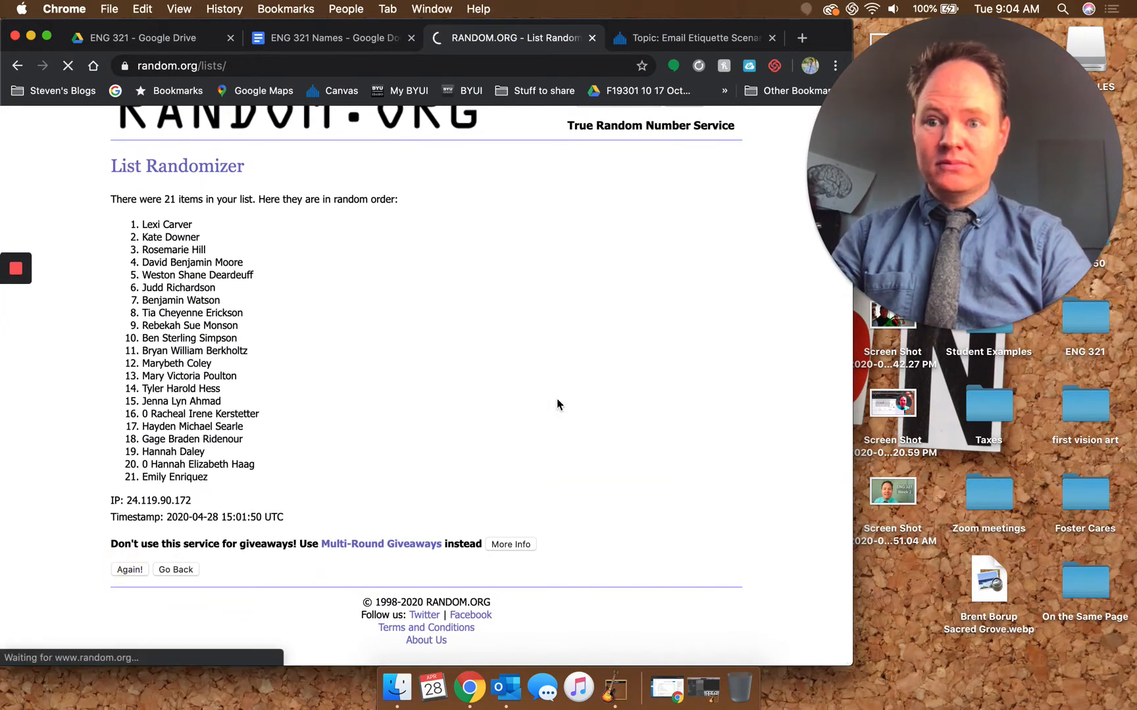
click(130, 570)
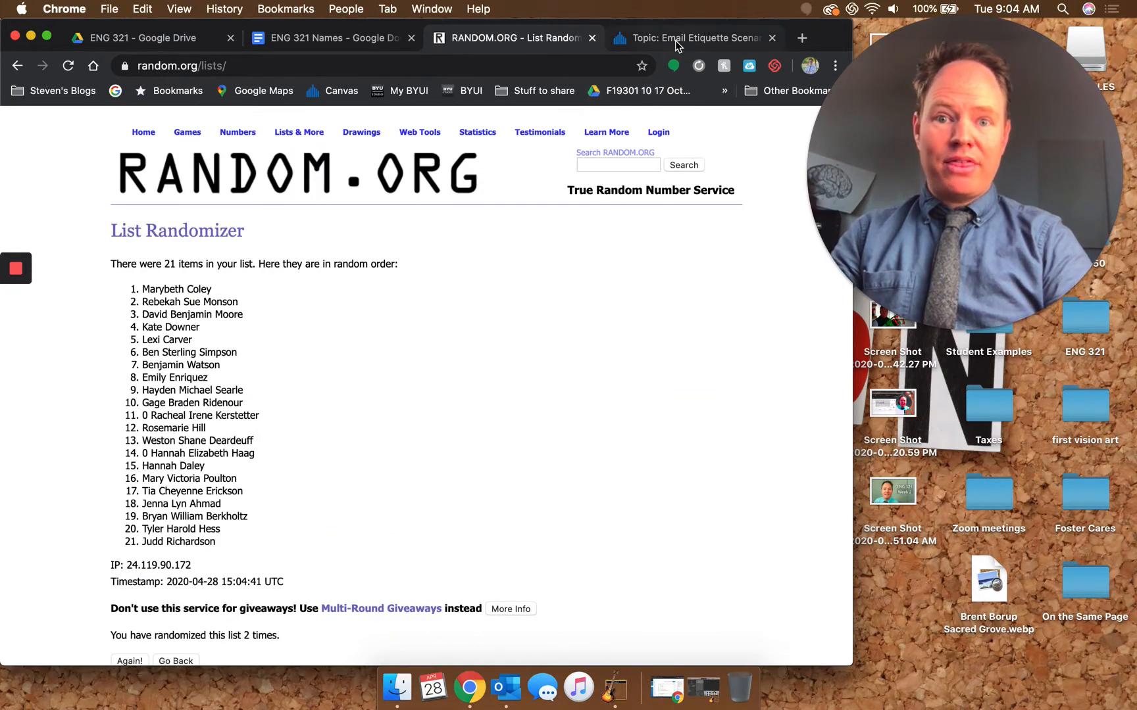
click(692, 38)
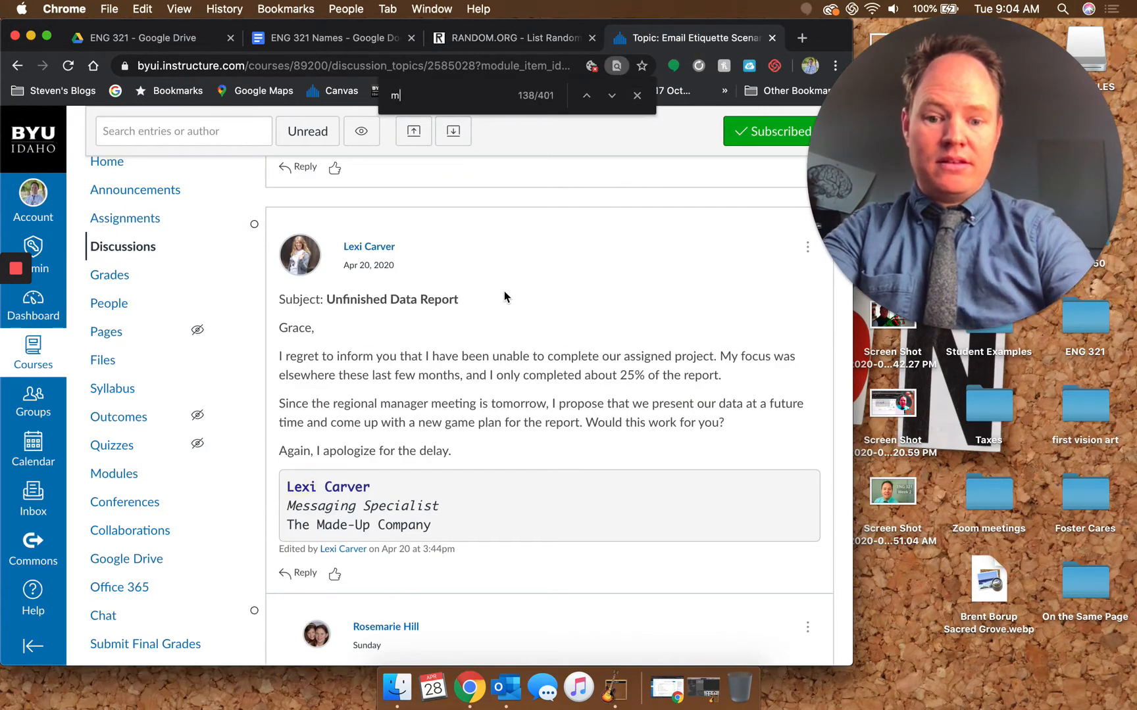
text(ary)
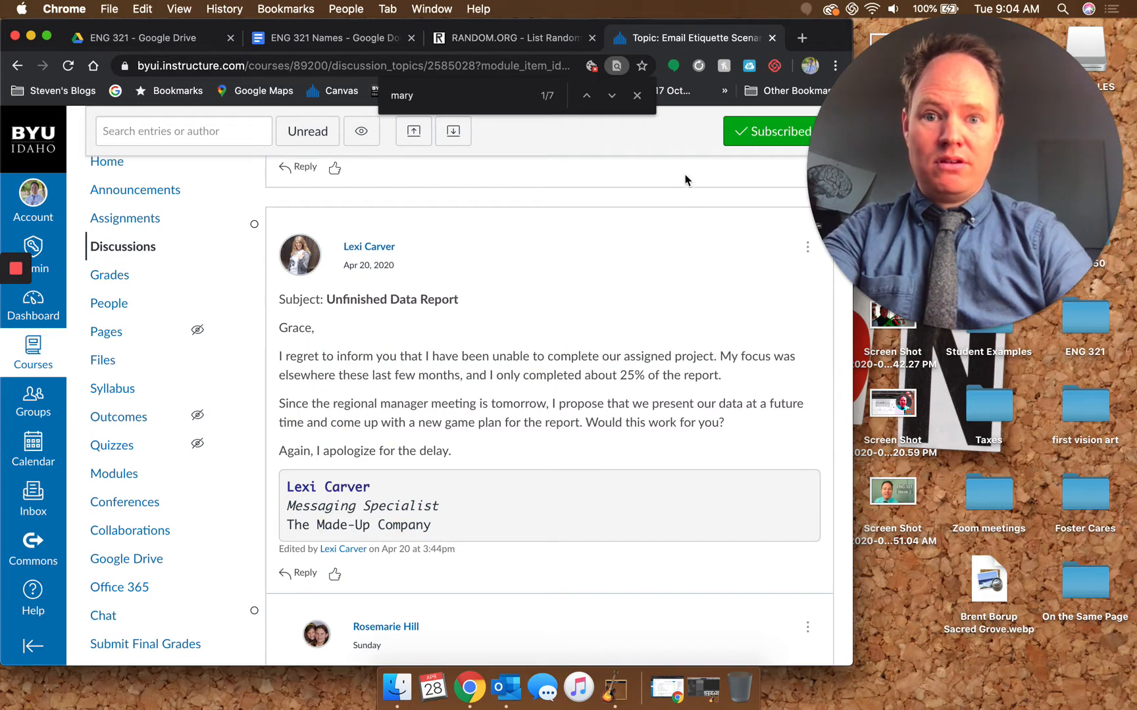
click(612, 96)
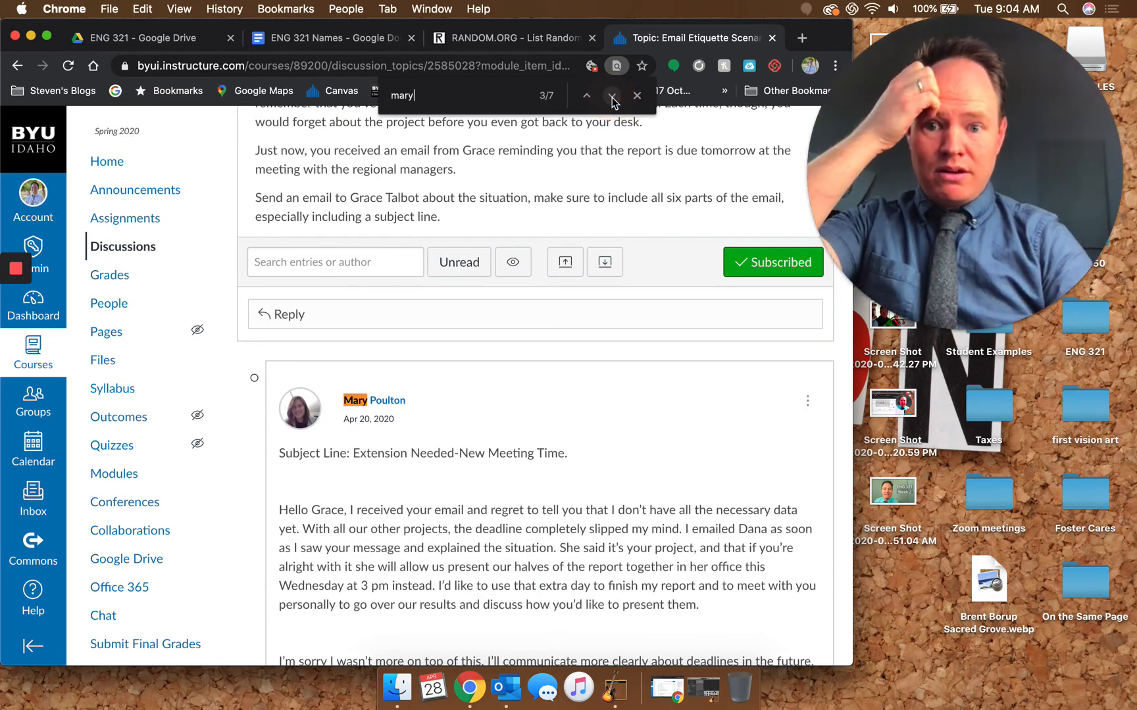
click(612, 96)
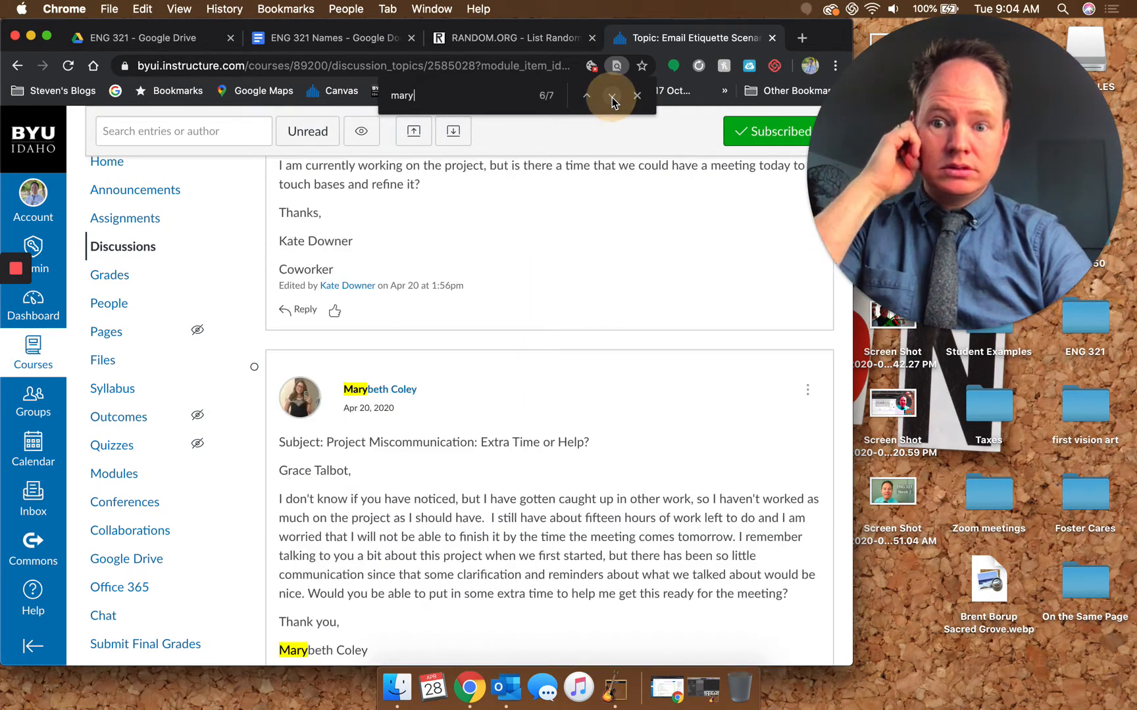
scroll(down, 3)
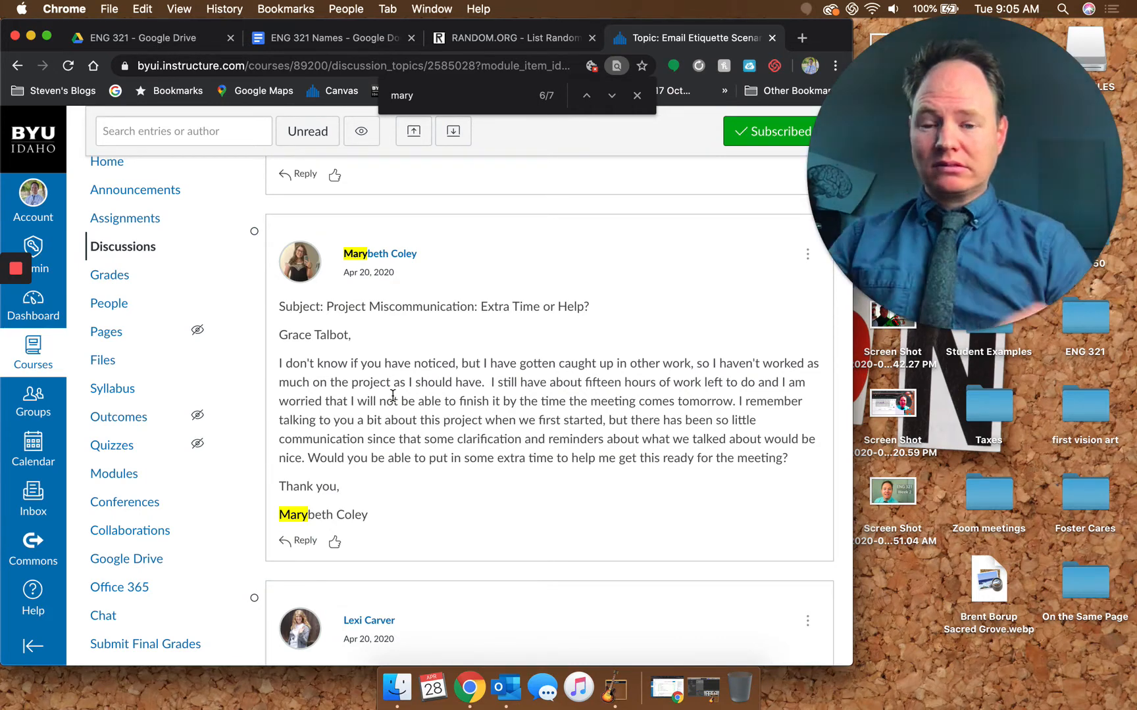
scroll(down, 3)
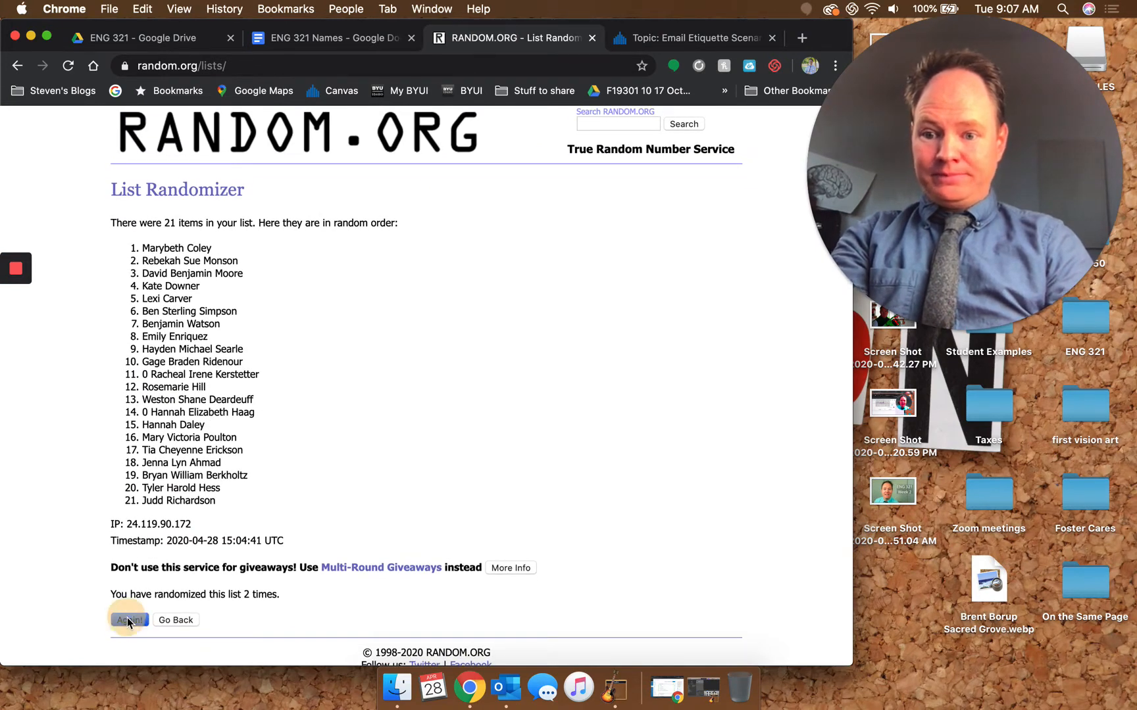
click(130, 620)
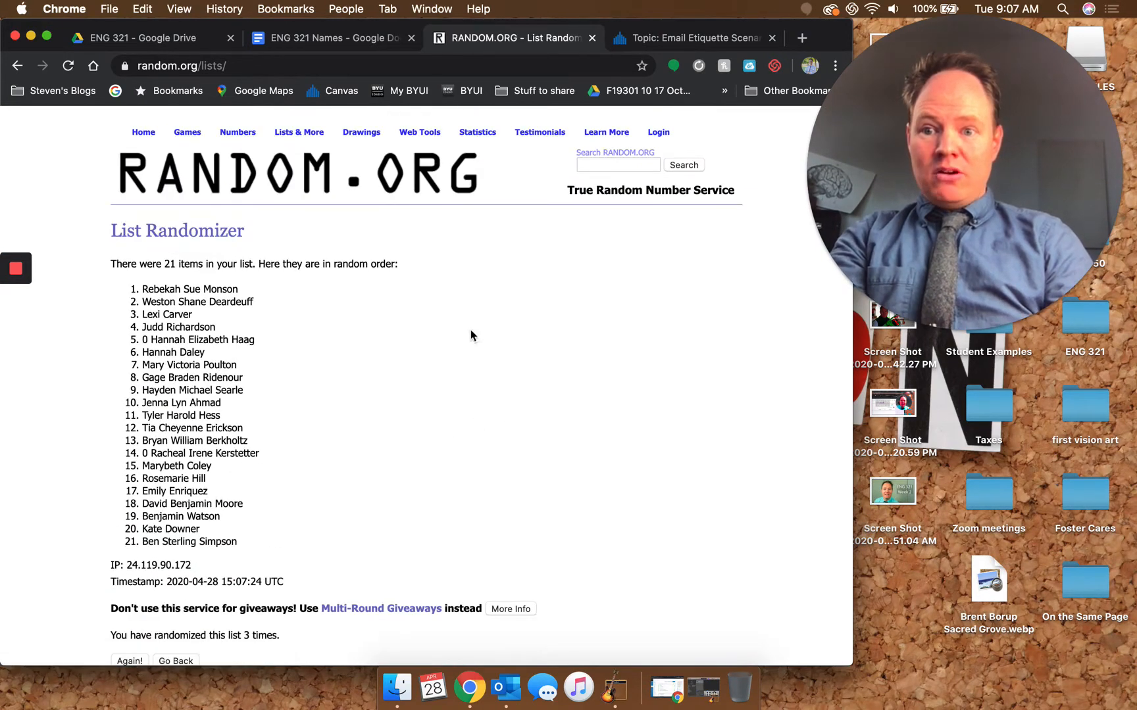
click(695, 38)
text(rebe)
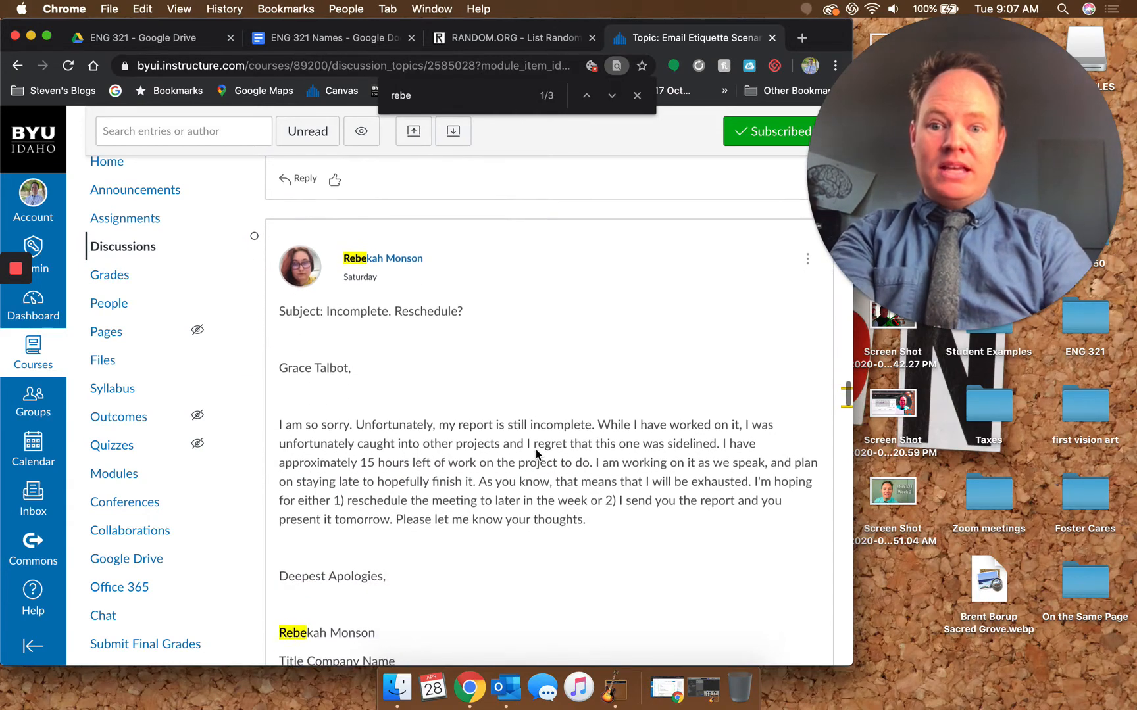
scroll(down, 3)
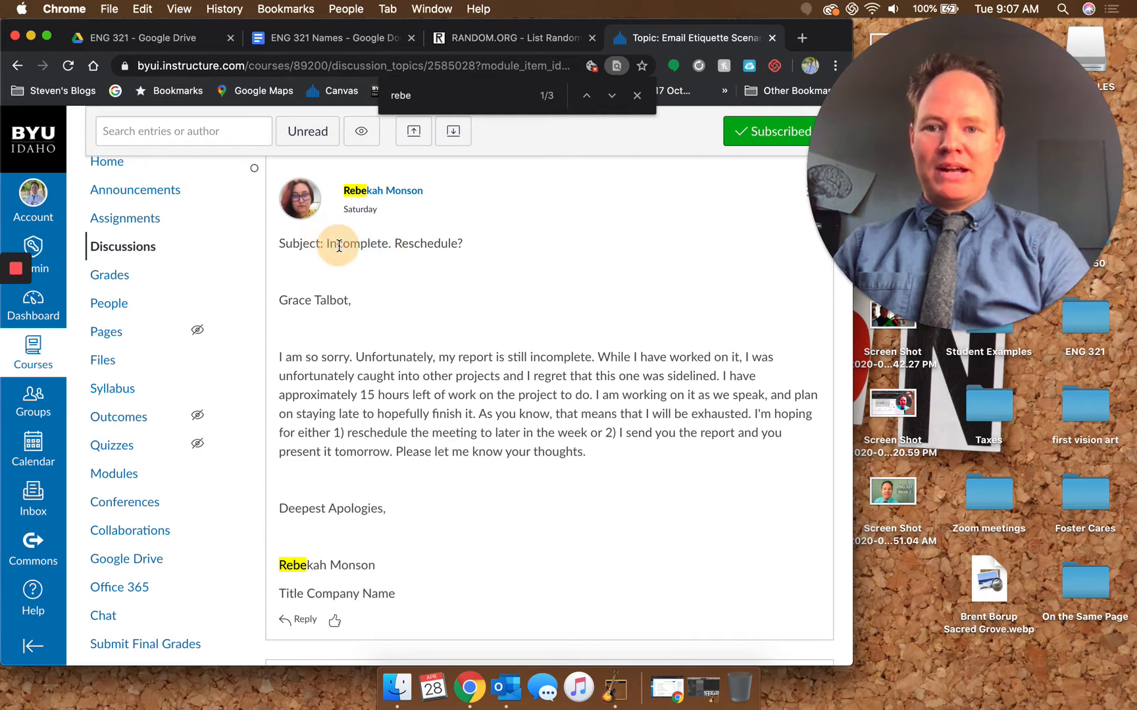
scroll(down, 3)
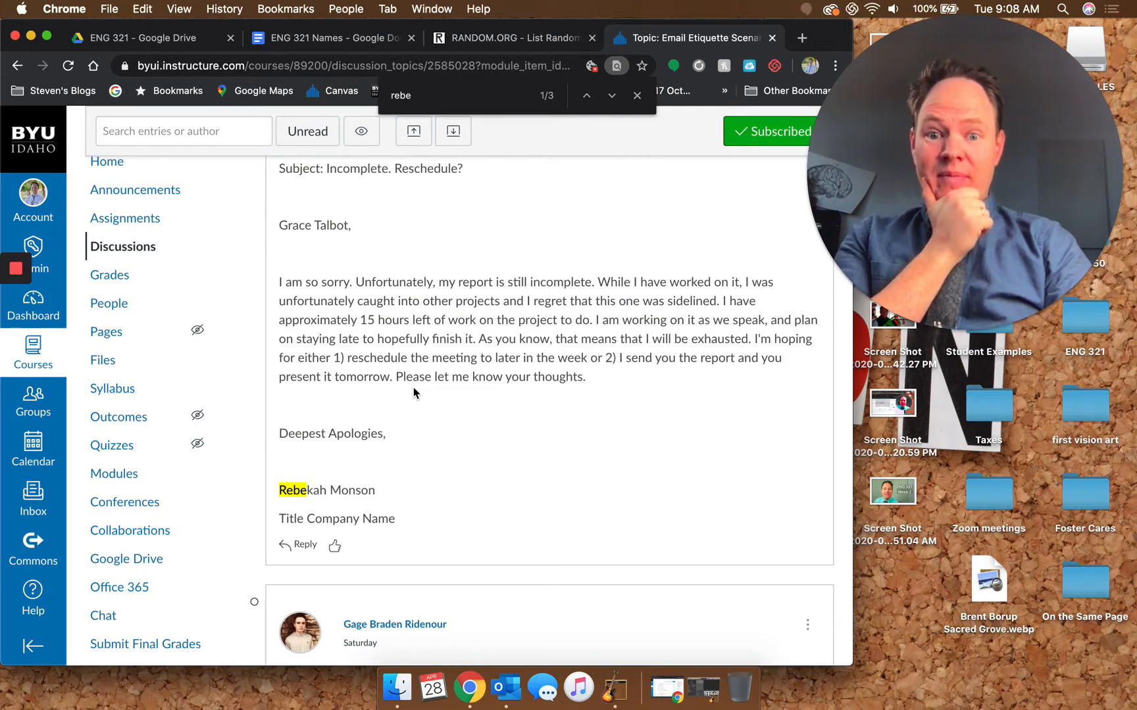
mouse_move(414, 417)
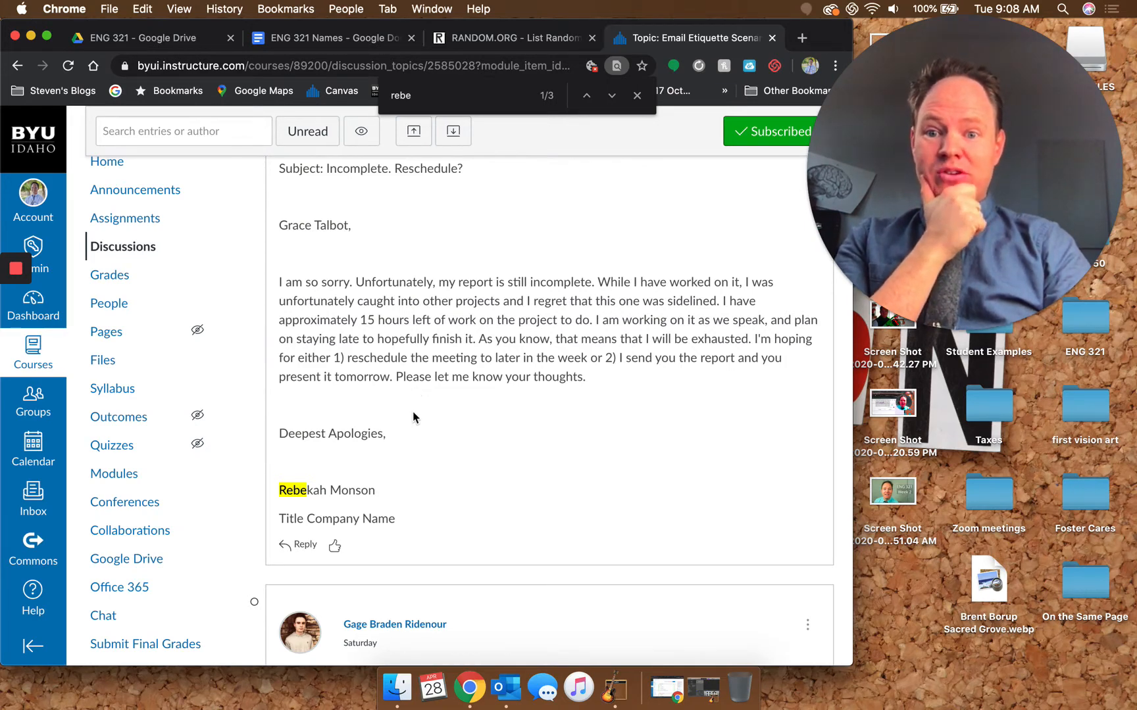
mouse_move(434, 448)
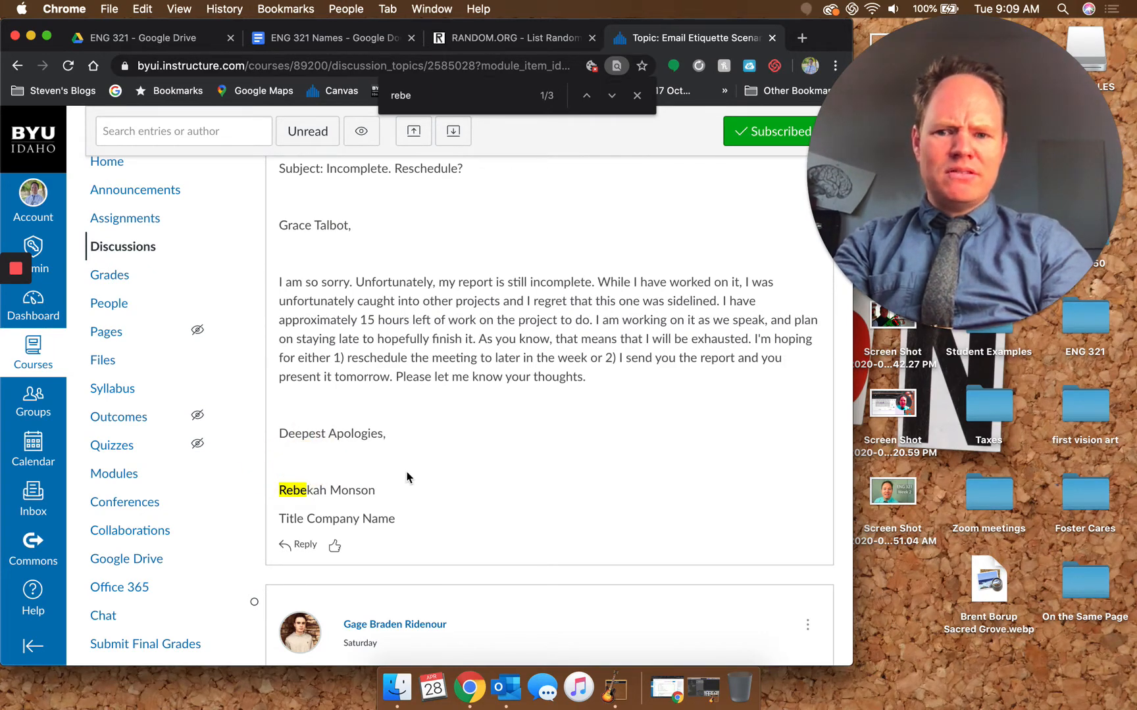
mouse_move(320, 398)
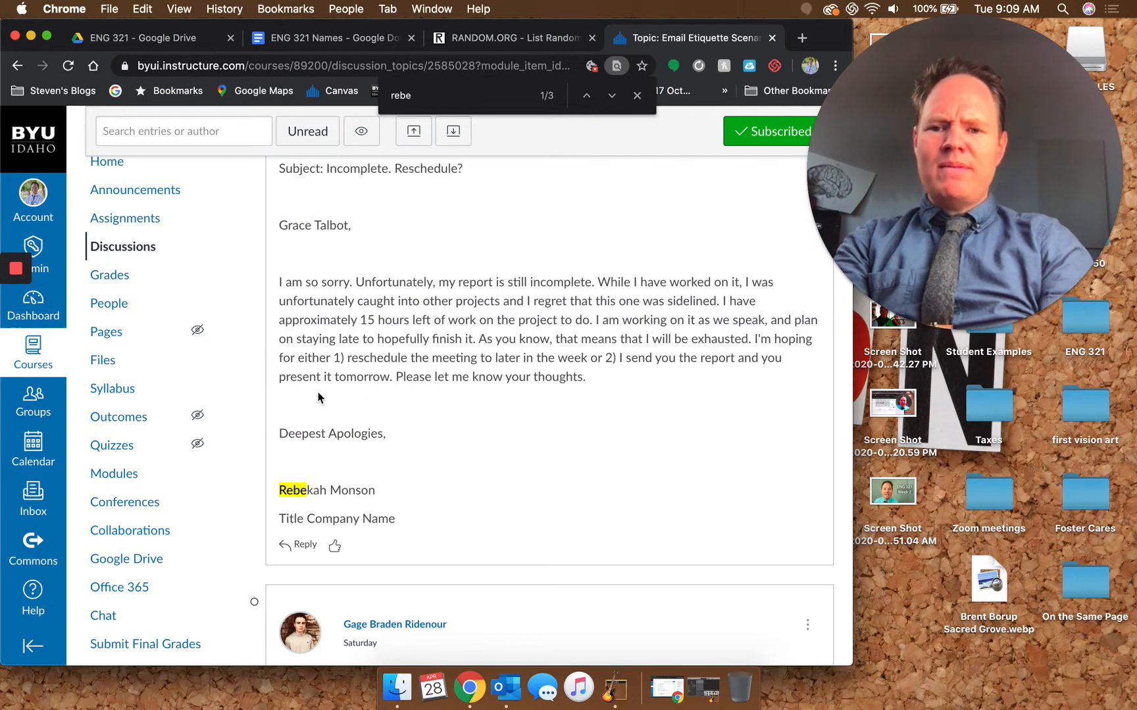
mouse_move(306, 400)
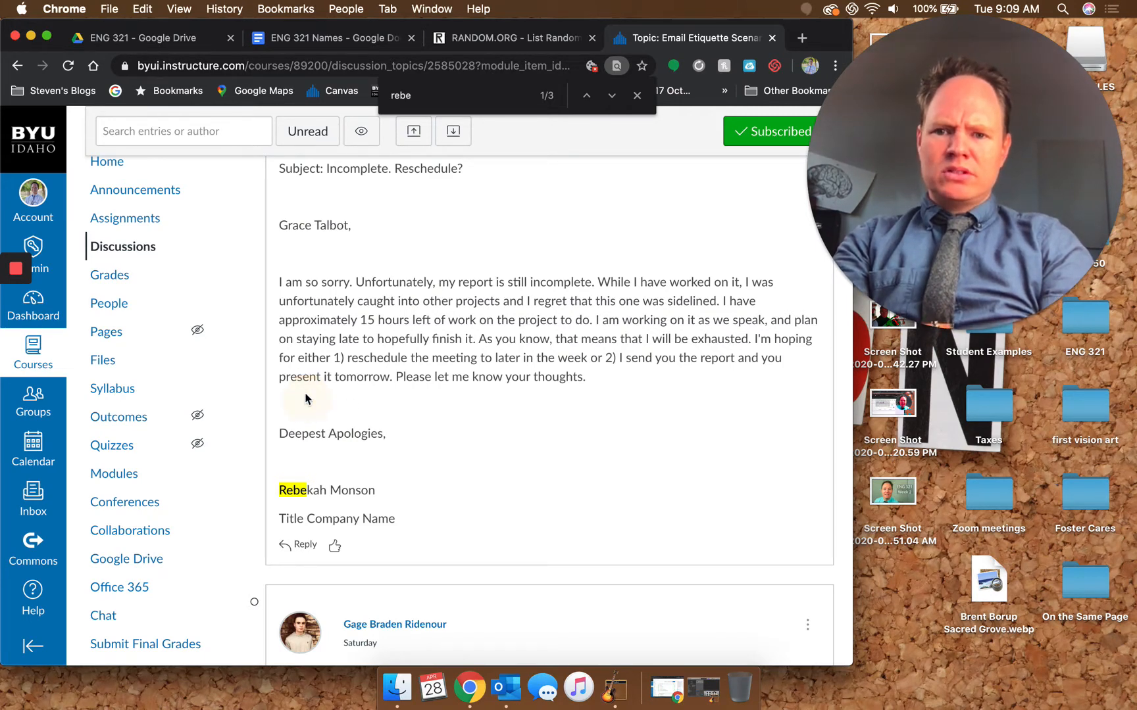
mouse_move(297, 405)
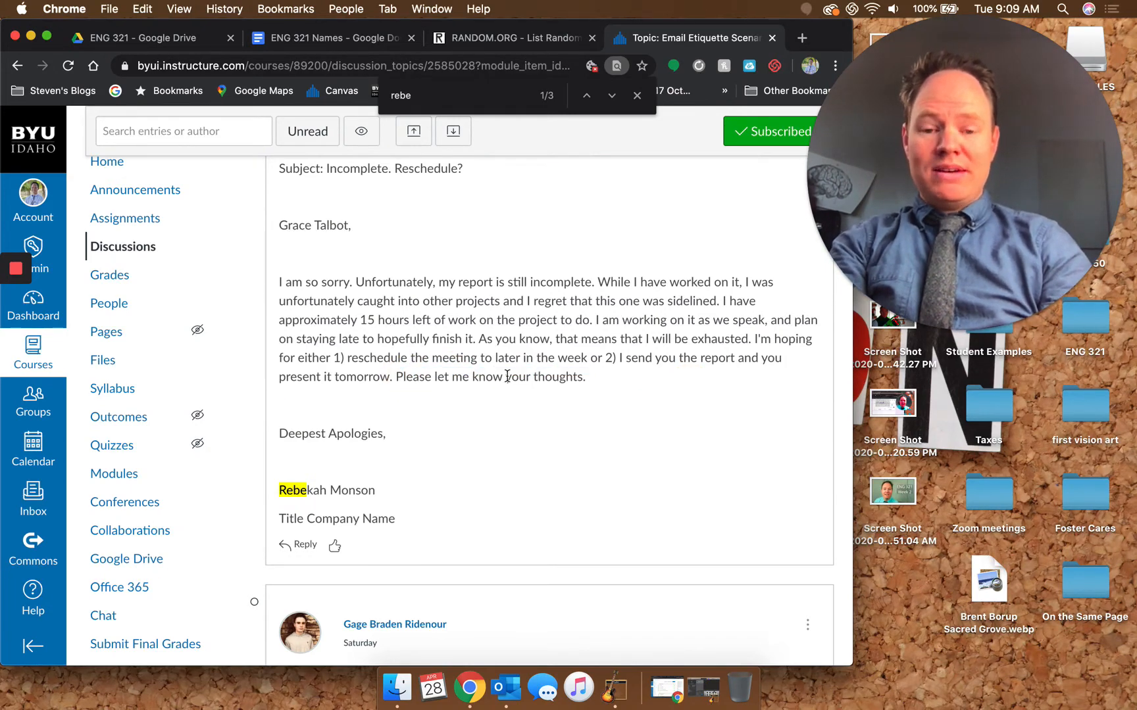
Step: Select Rebekah's closing request sentence and main paragraph for critique, then return to the name list
drag(396, 376, 585, 377)
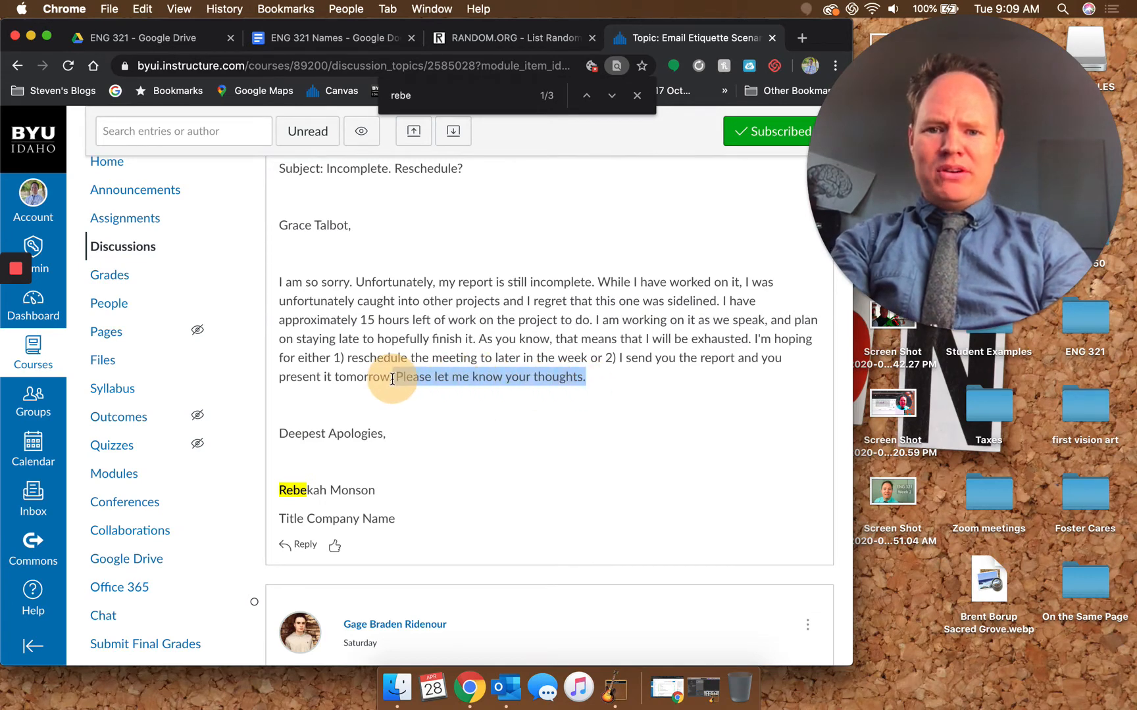
click(383, 381)
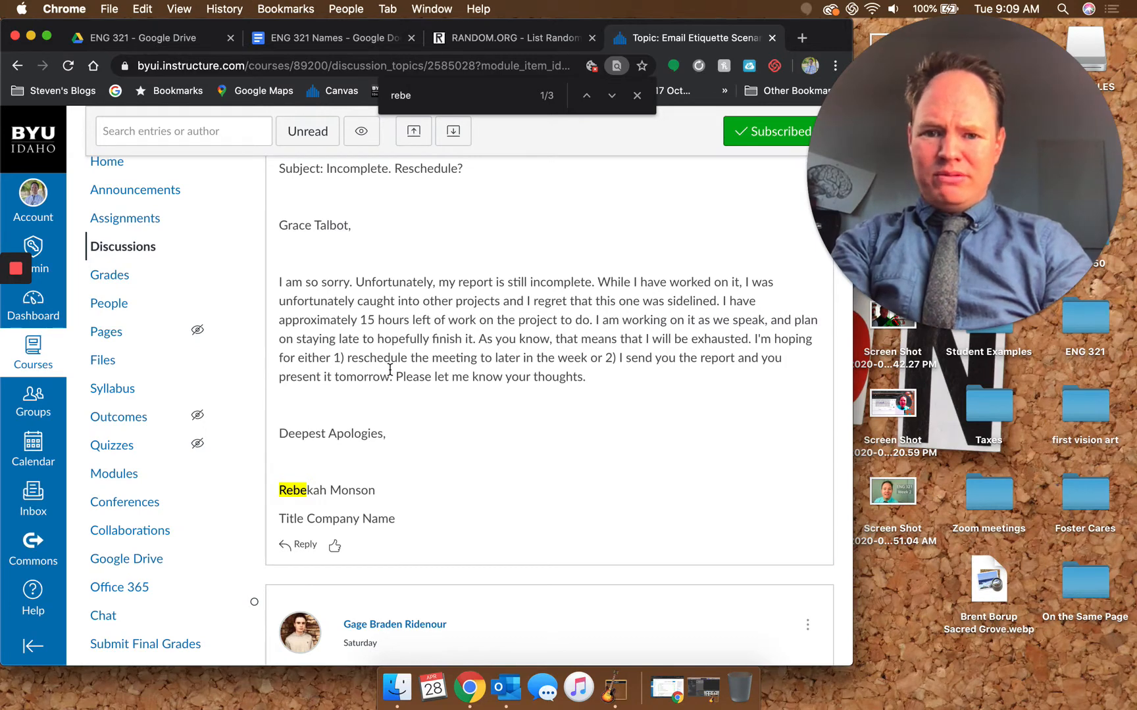
mouse_move(517, 461)
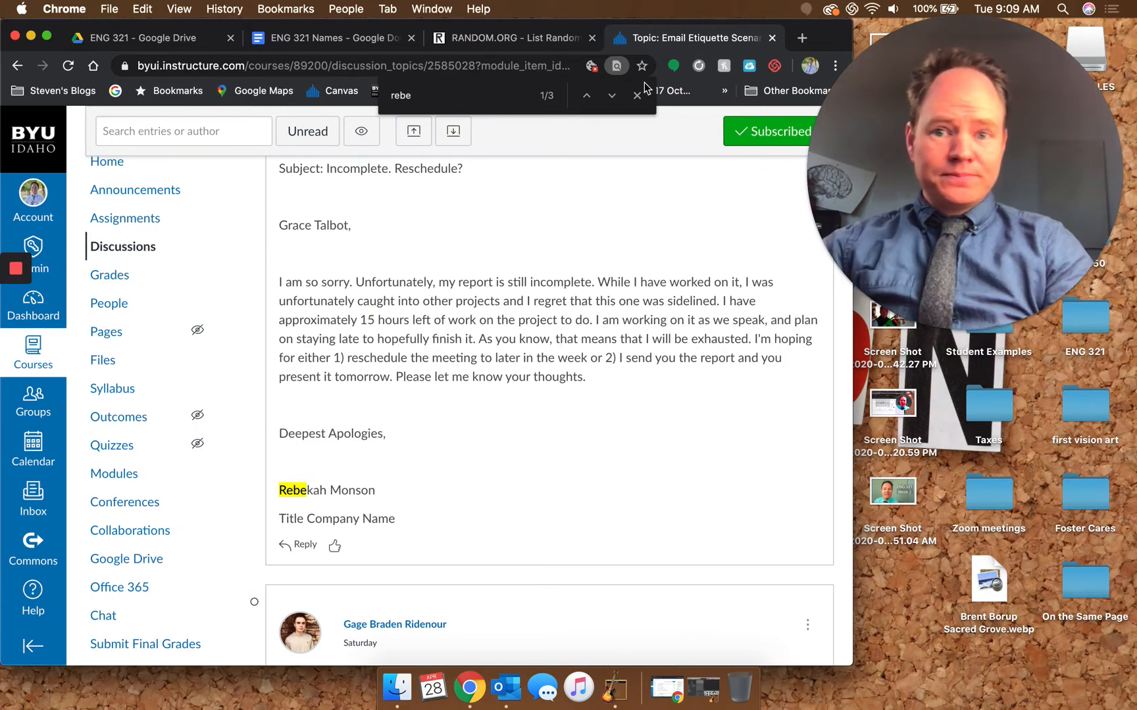
mouse_move(436, 331)
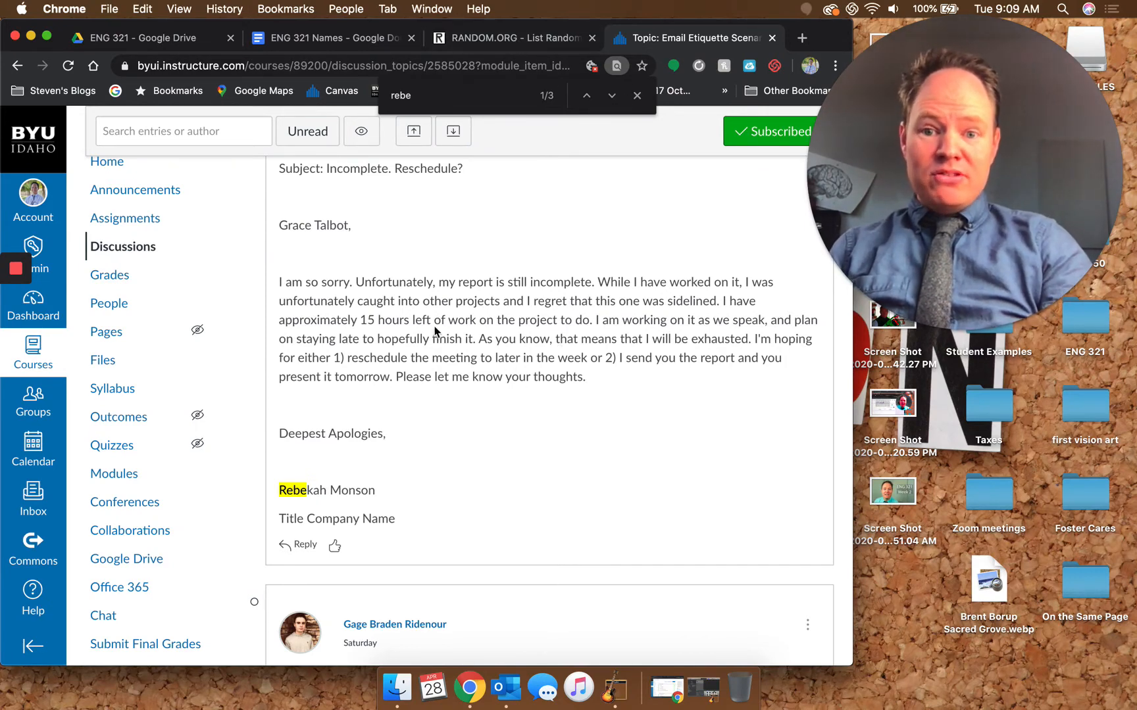
drag(279, 281, 453, 357)
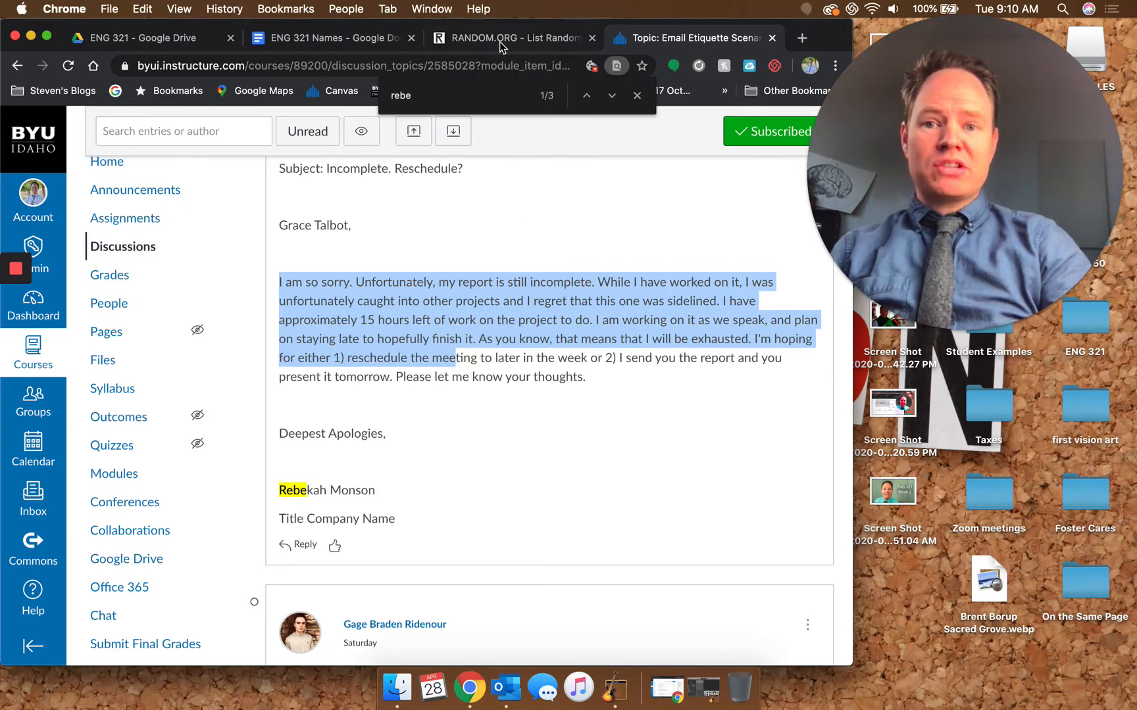
click(505, 37)
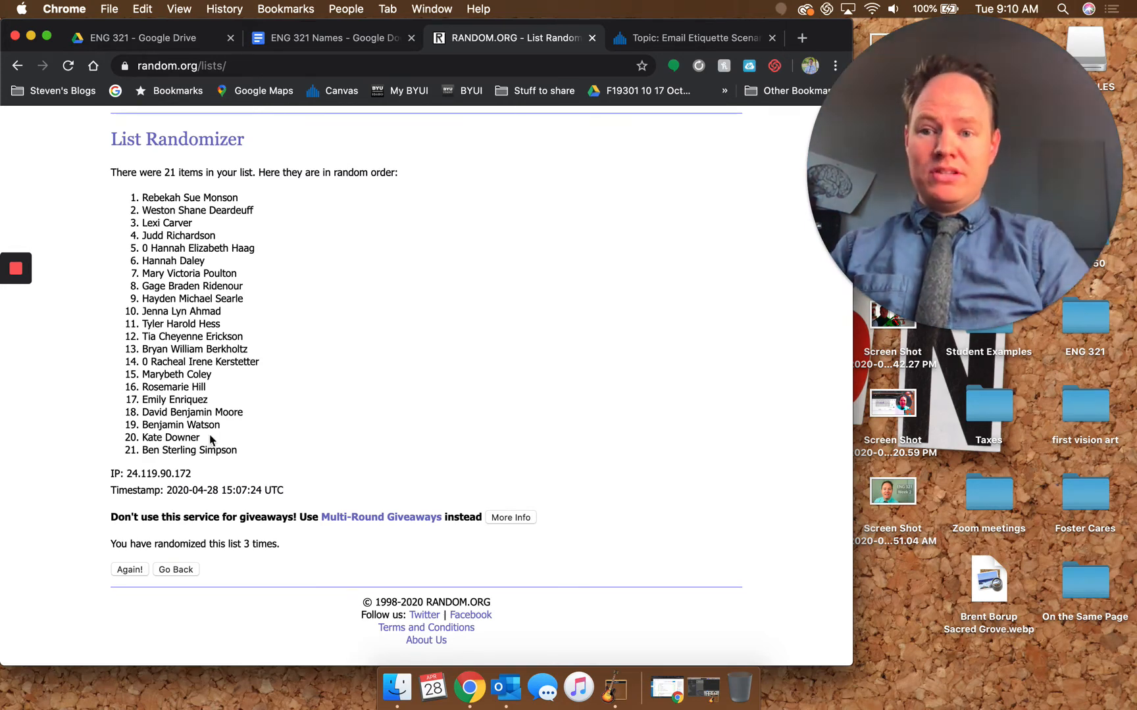
click(130, 569)
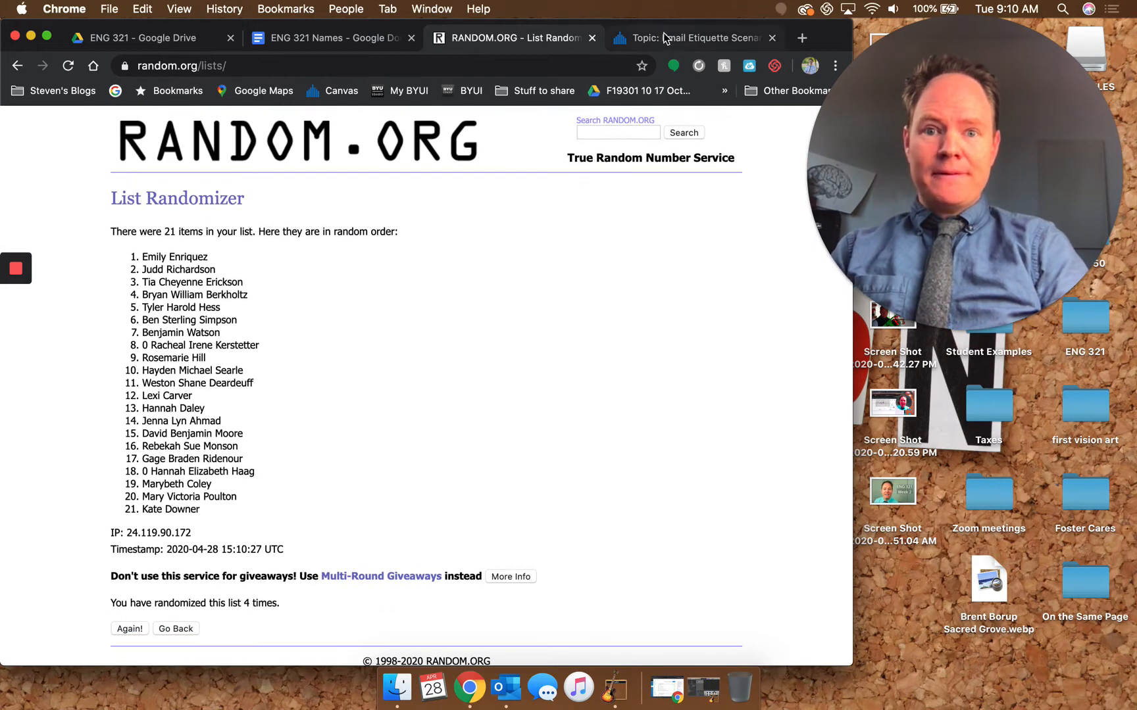
click(699, 38)
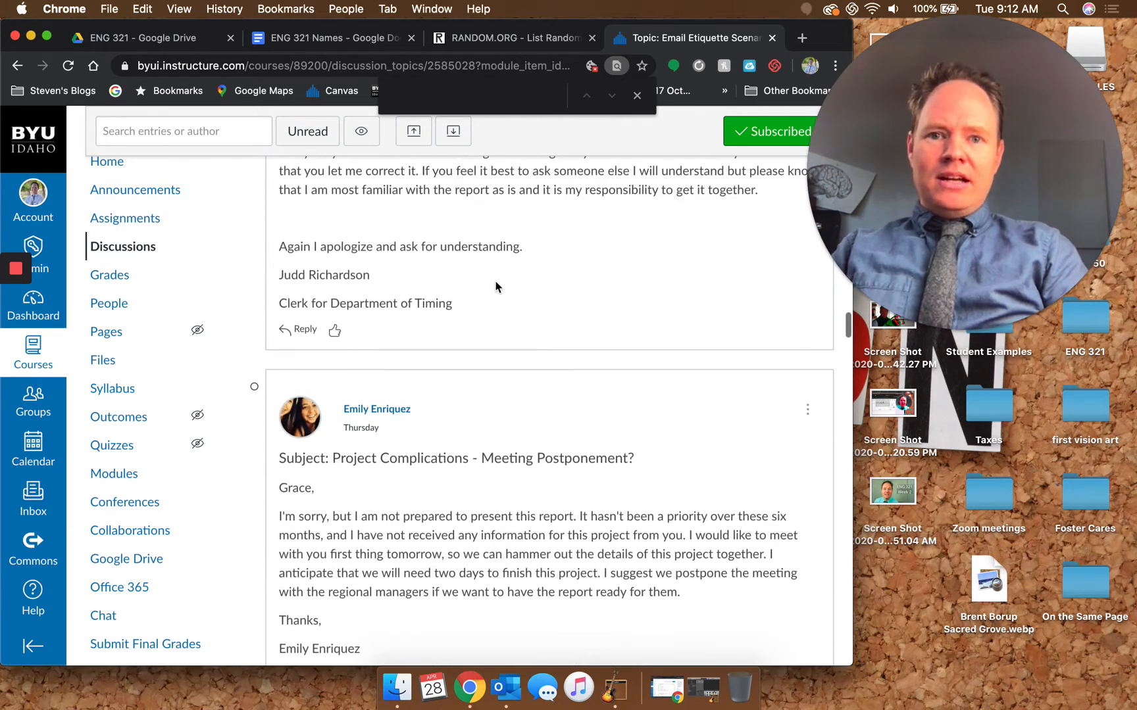
click(512, 37)
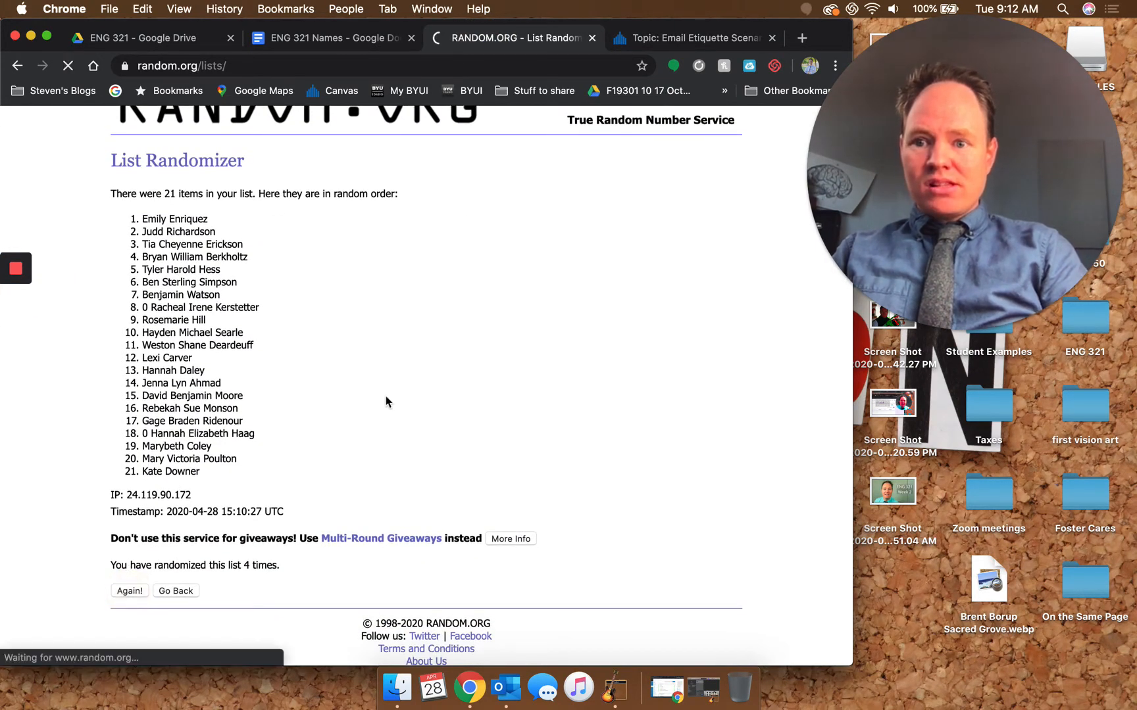
click(129, 591)
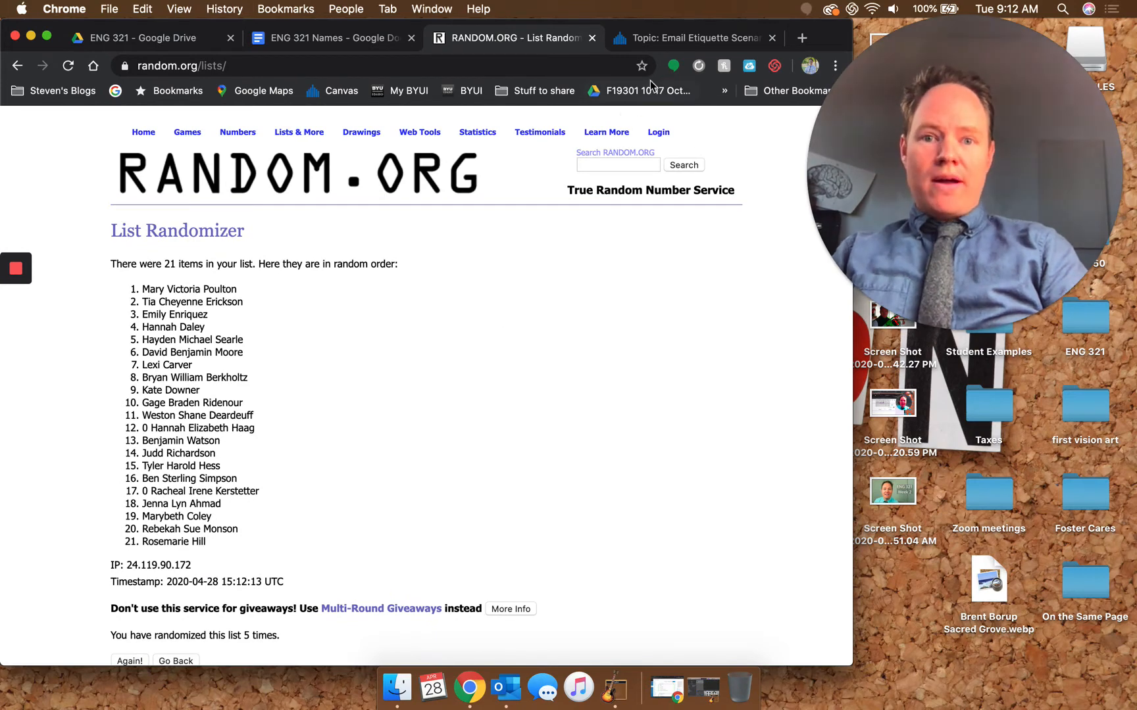
click(696, 37)
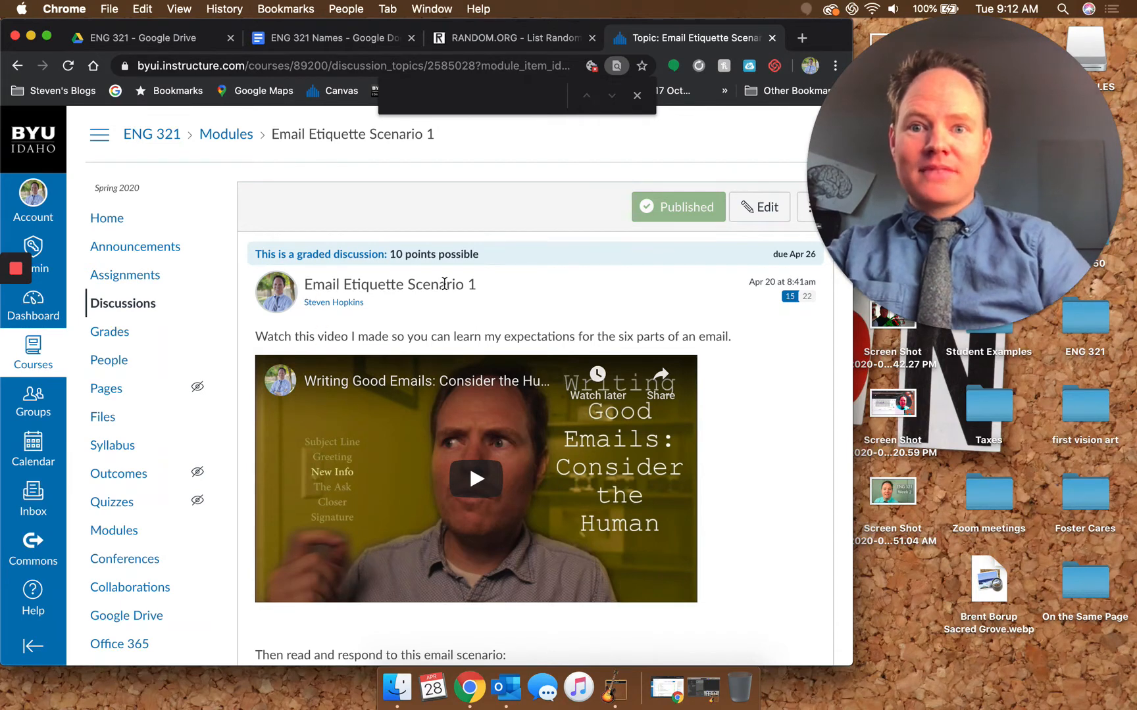
click(512, 38)
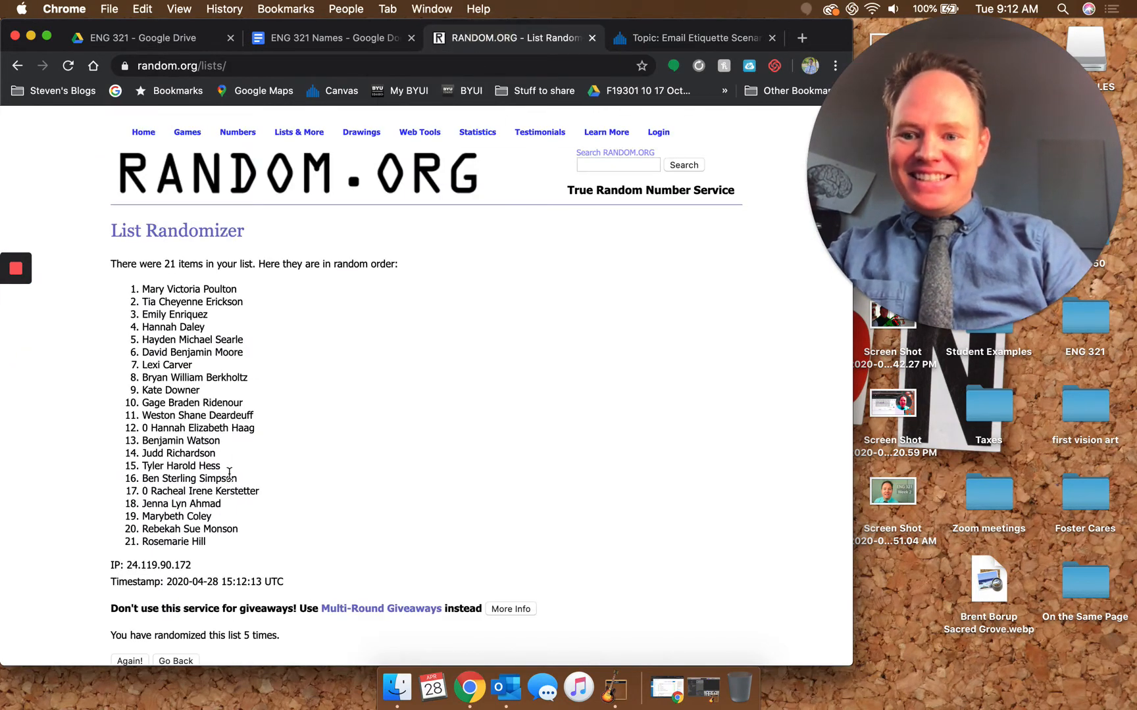
click(692, 38)
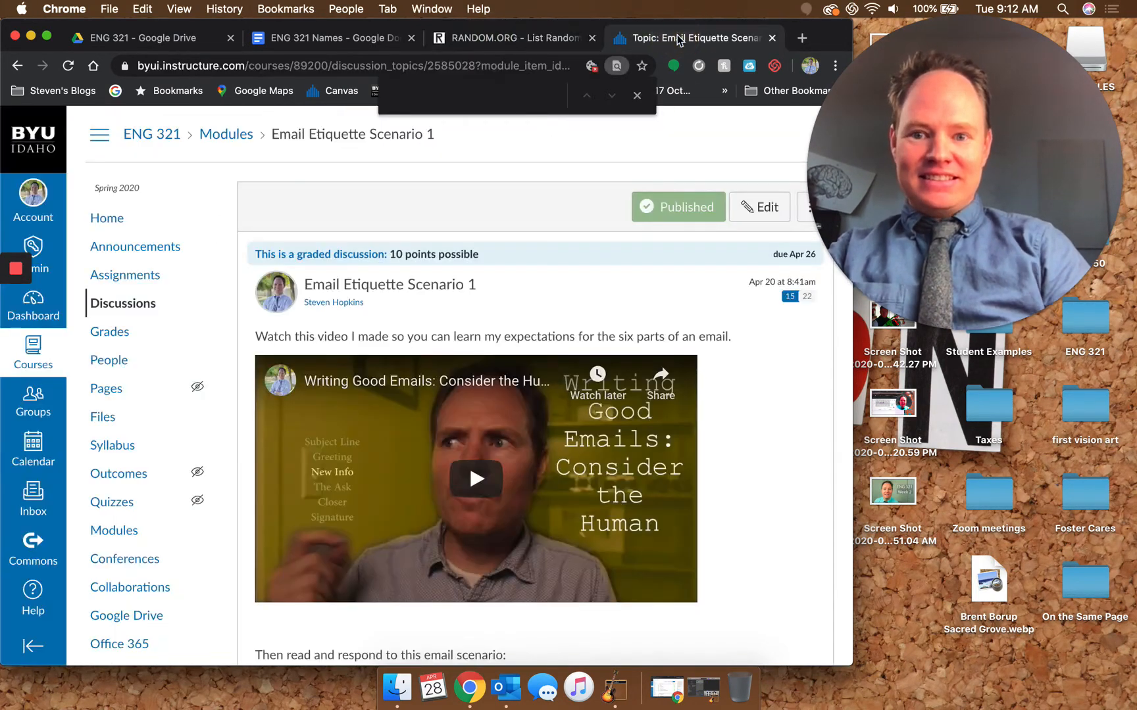
text(Tia)
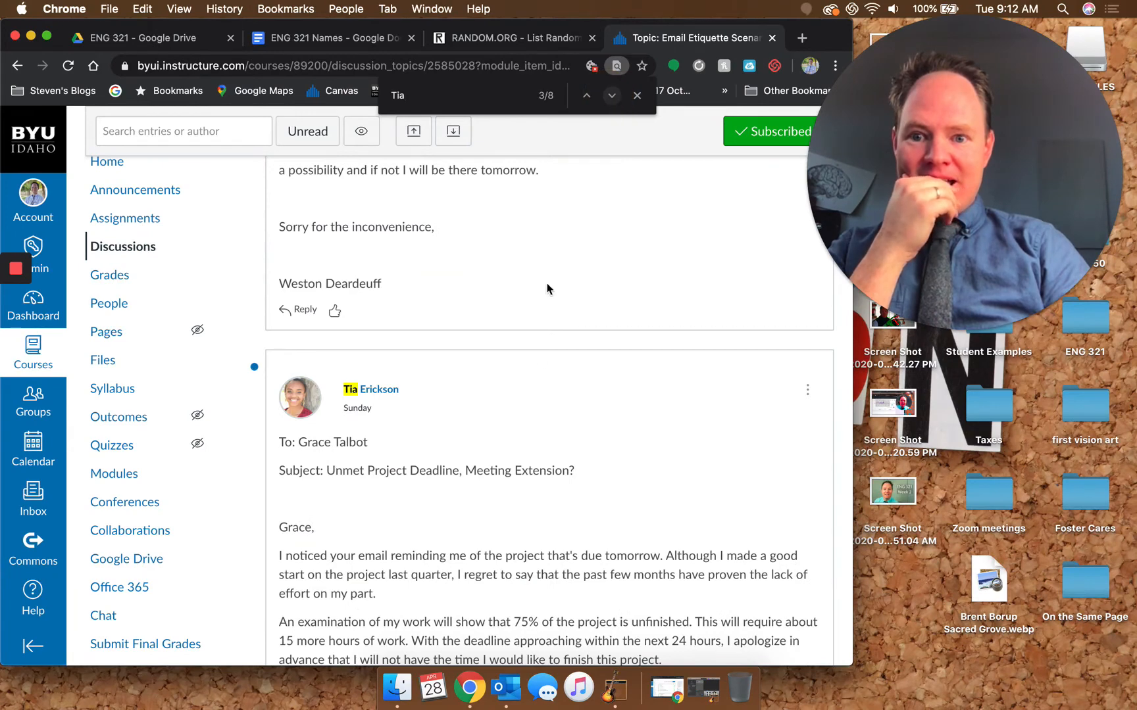
scroll(down, 3)
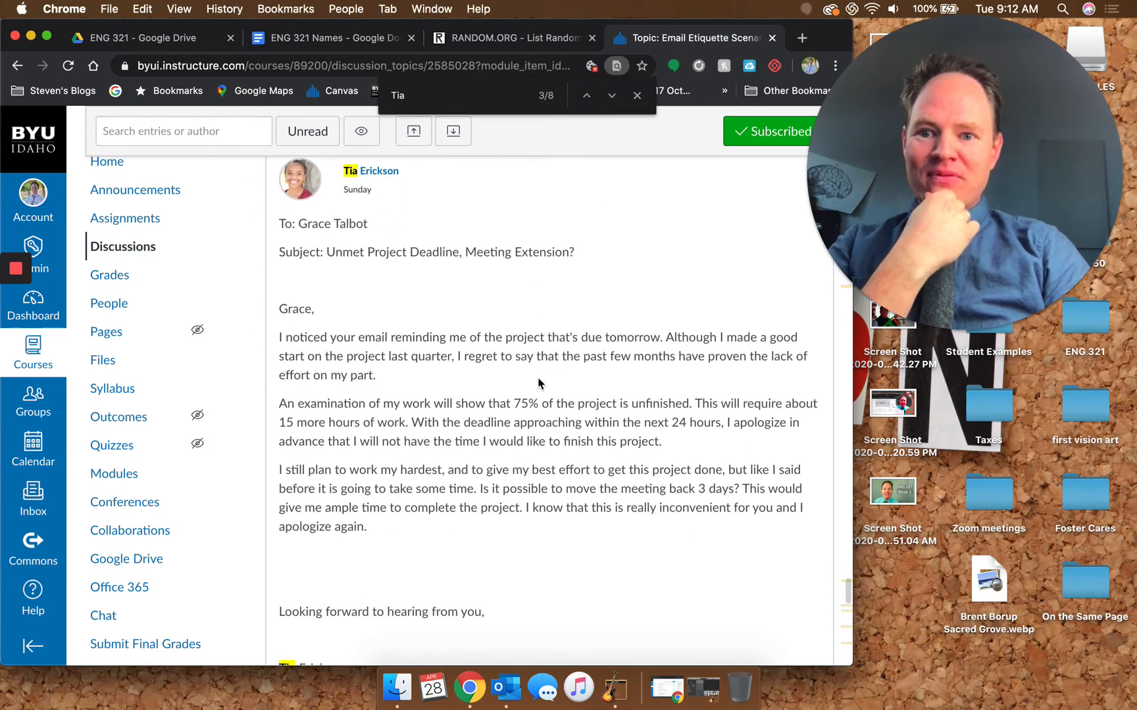
scroll(down, 3)
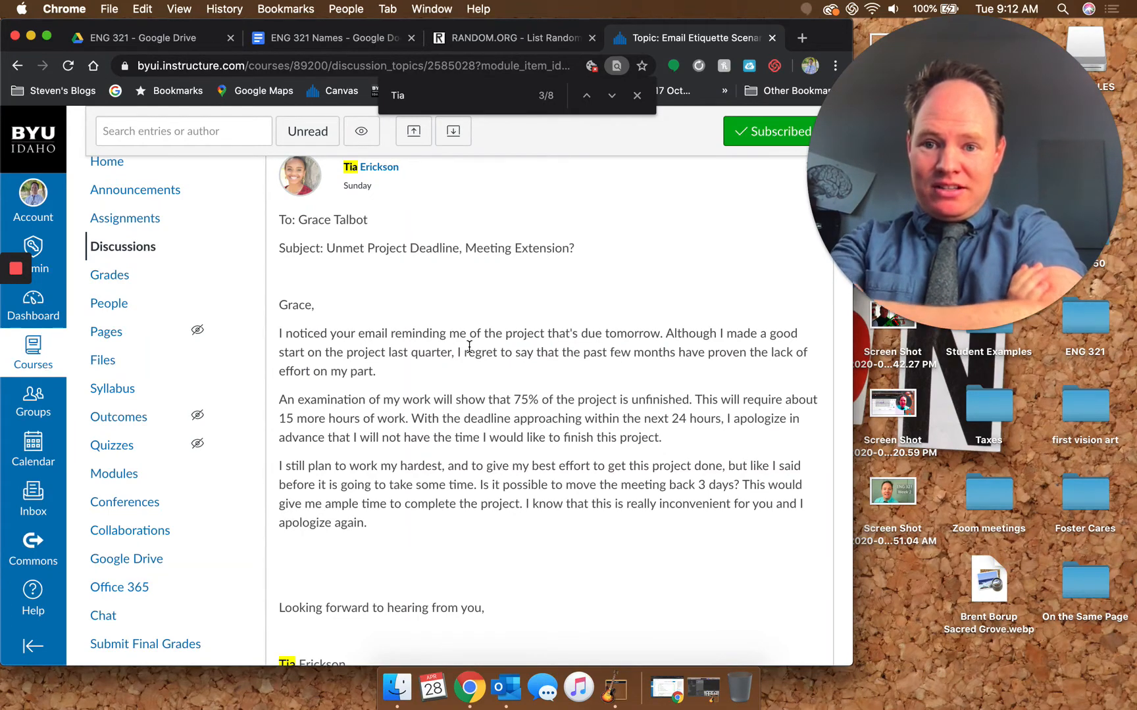
scroll(down, 3)
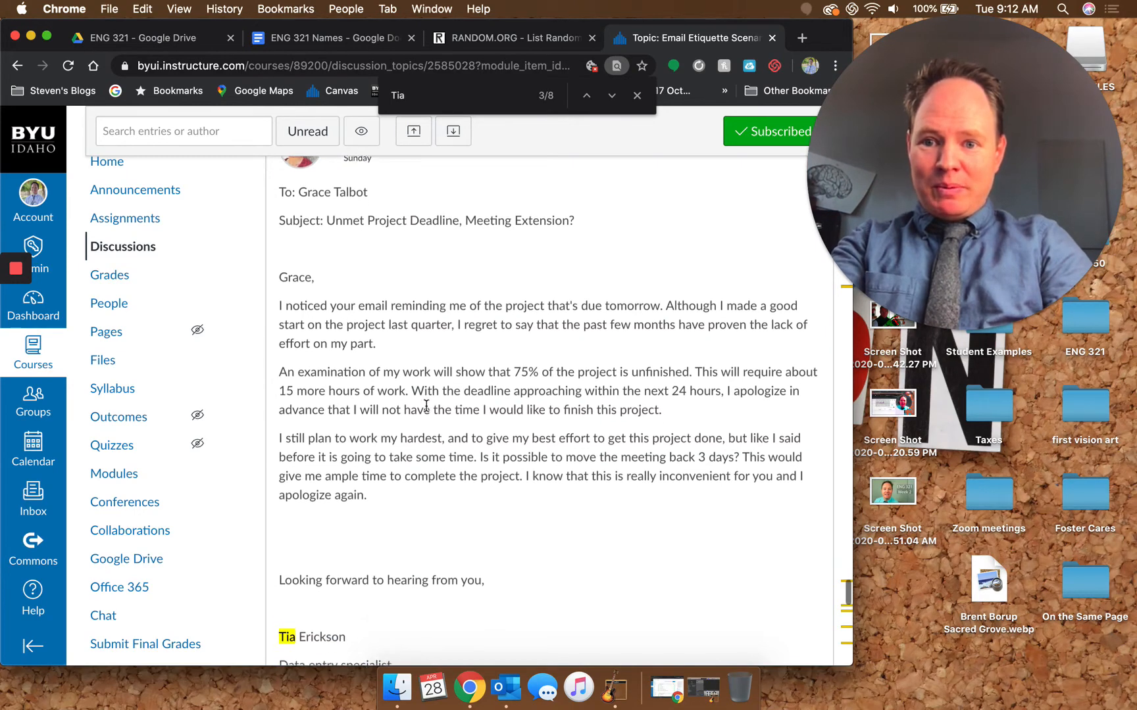
scroll(down, 3)
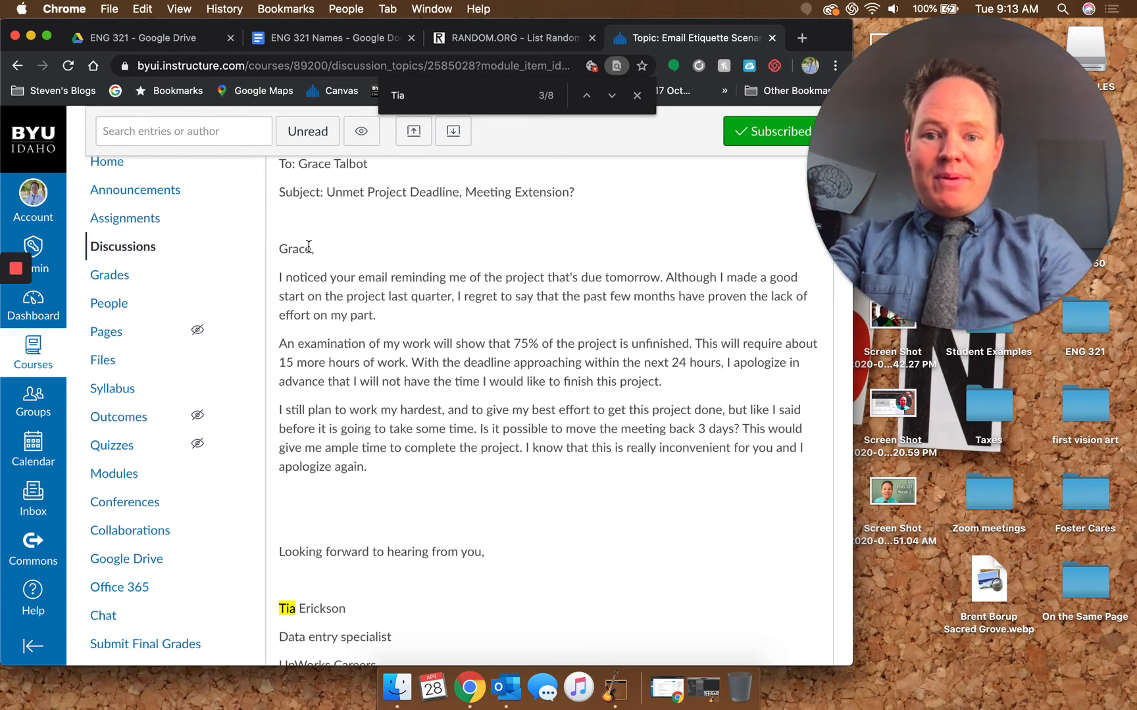
scroll(down, 3)
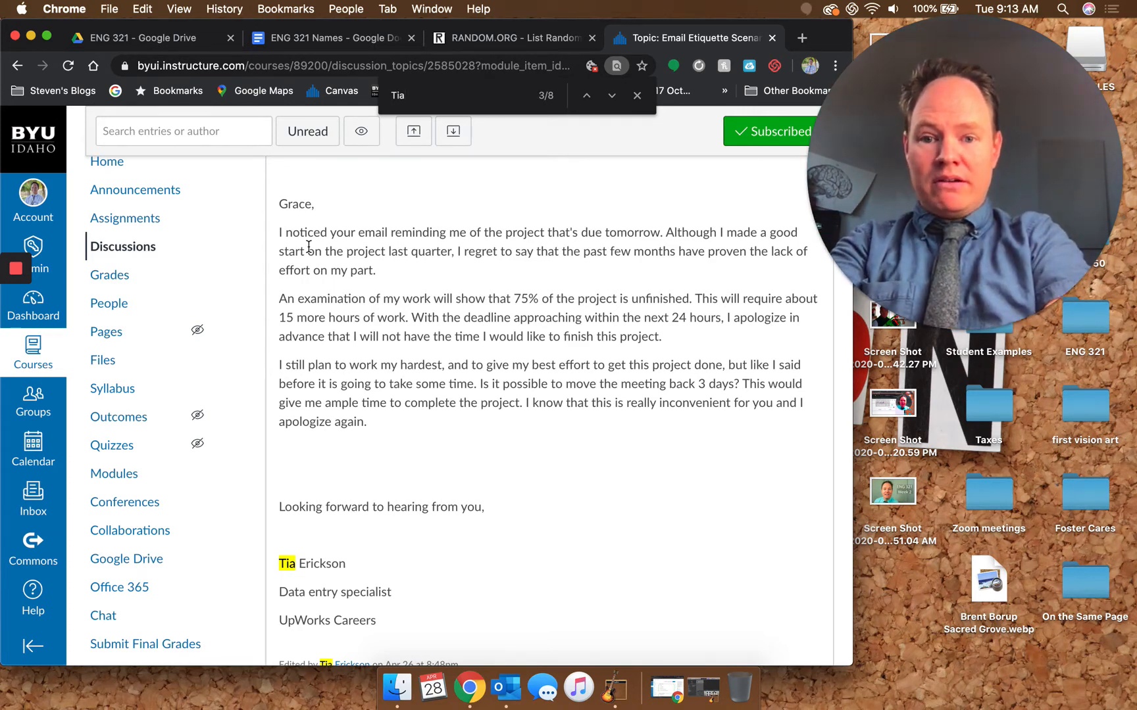
scroll(down, 3)
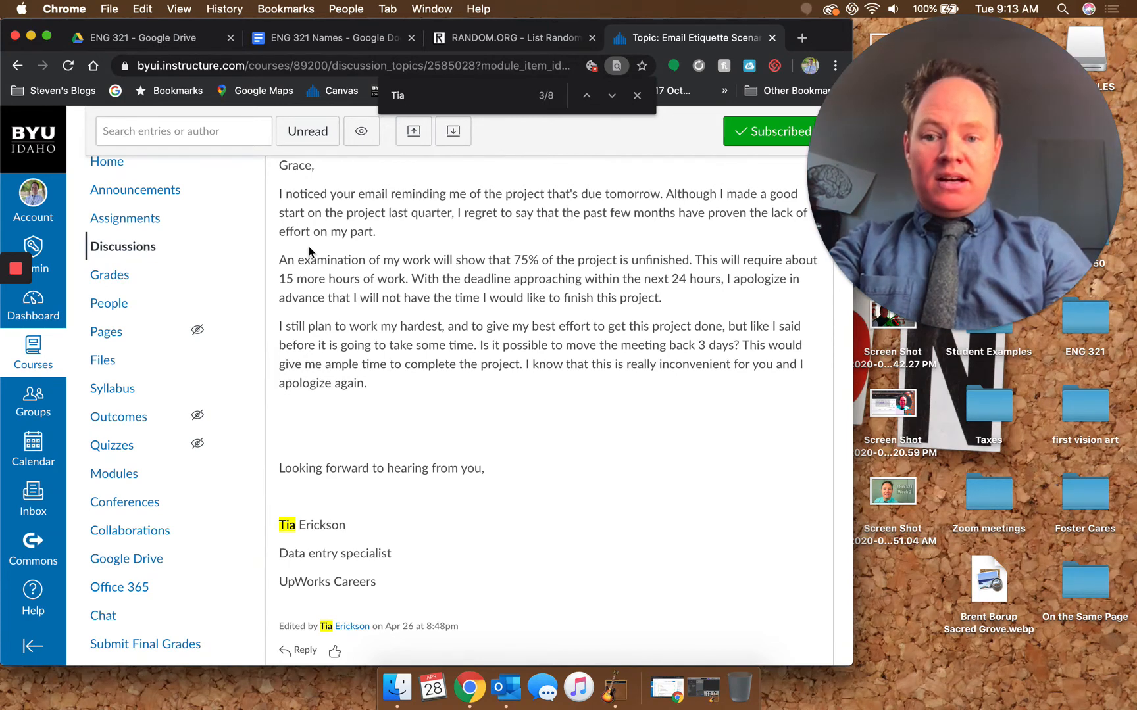
scroll(down, 3)
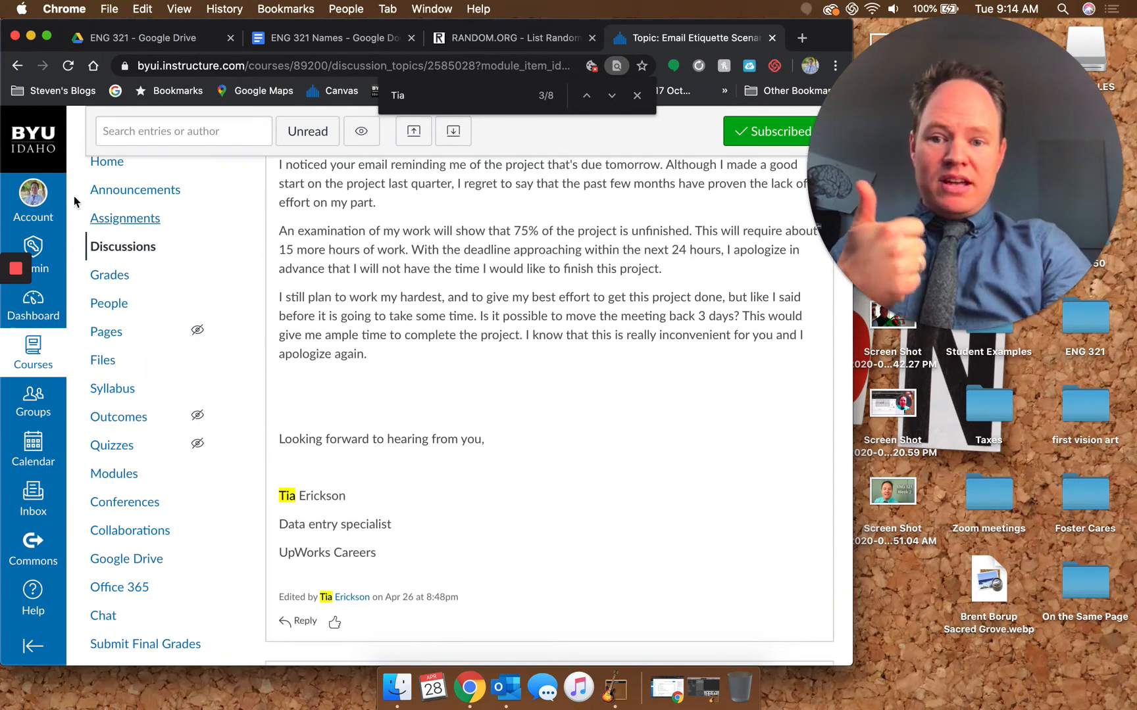
mouse_move(483, 511)
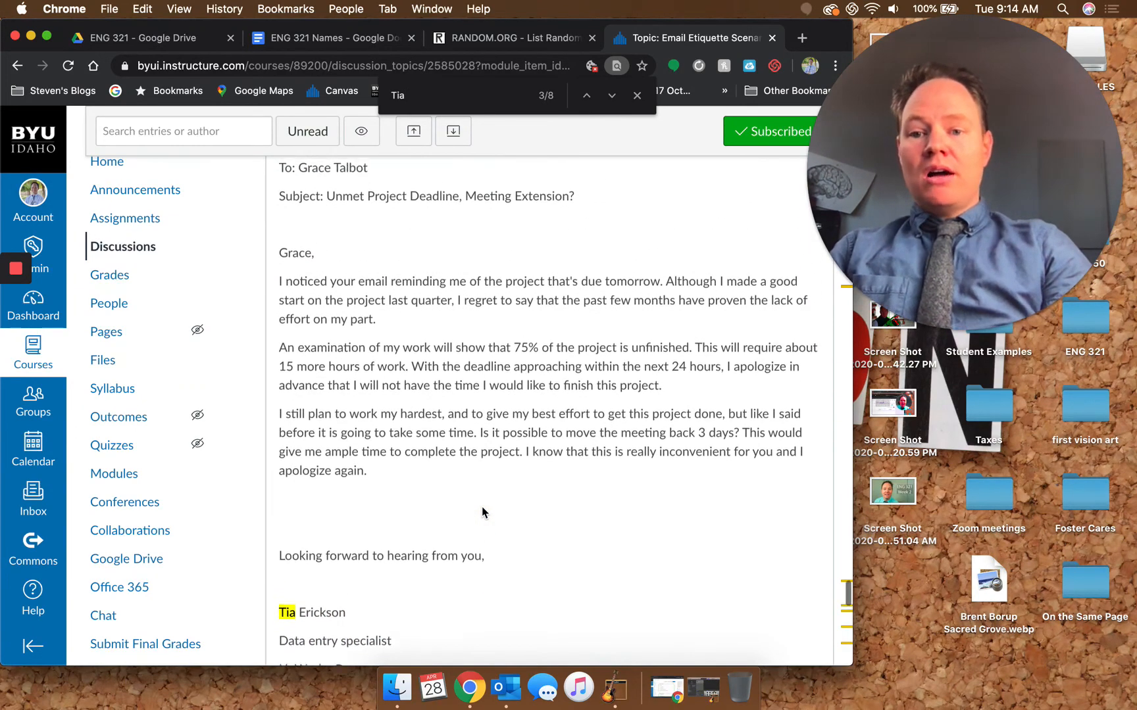
scroll(down, 3)
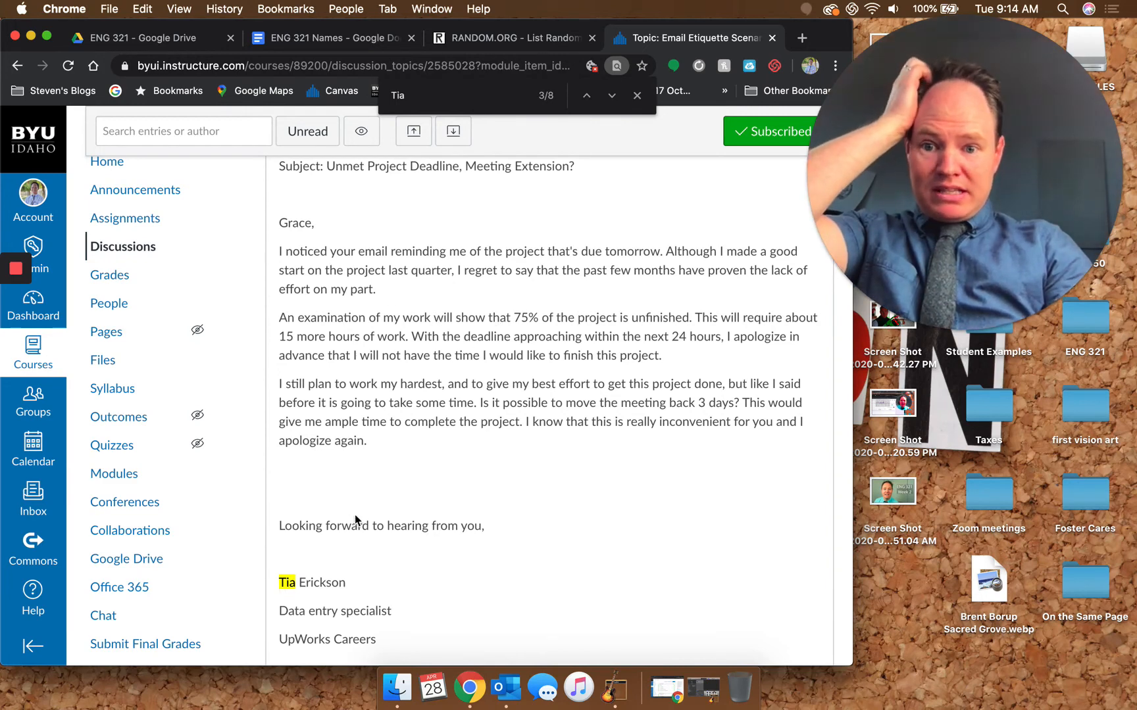
mouse_move(338, 492)
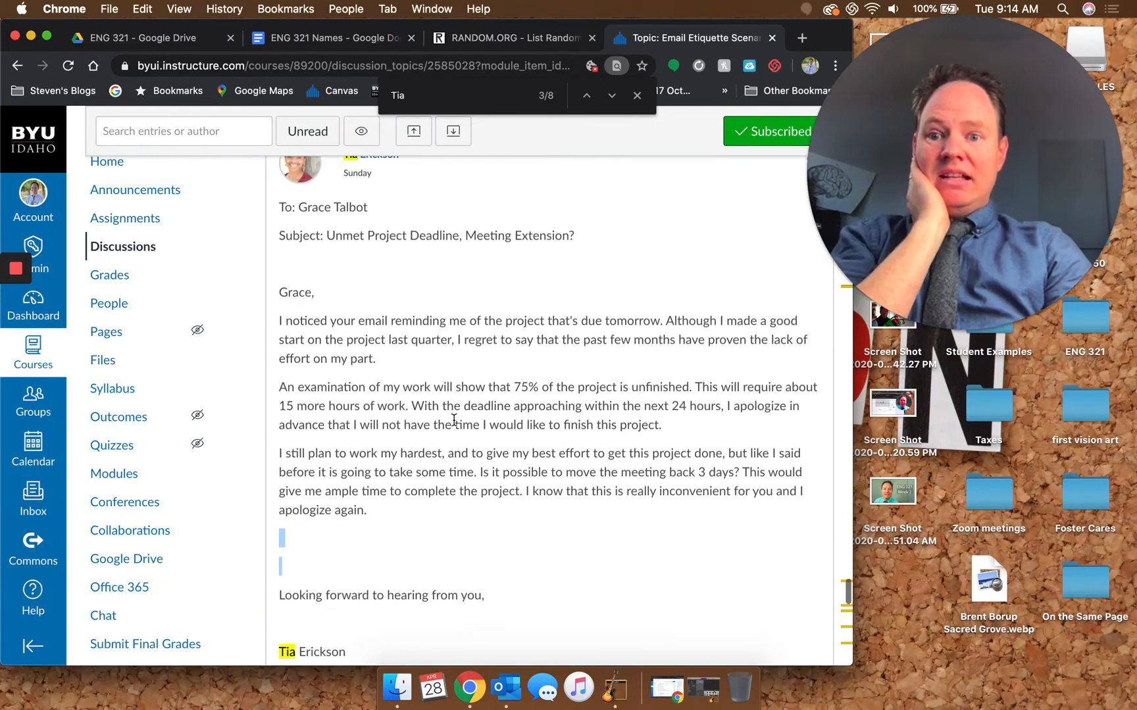
scroll(down, 3)
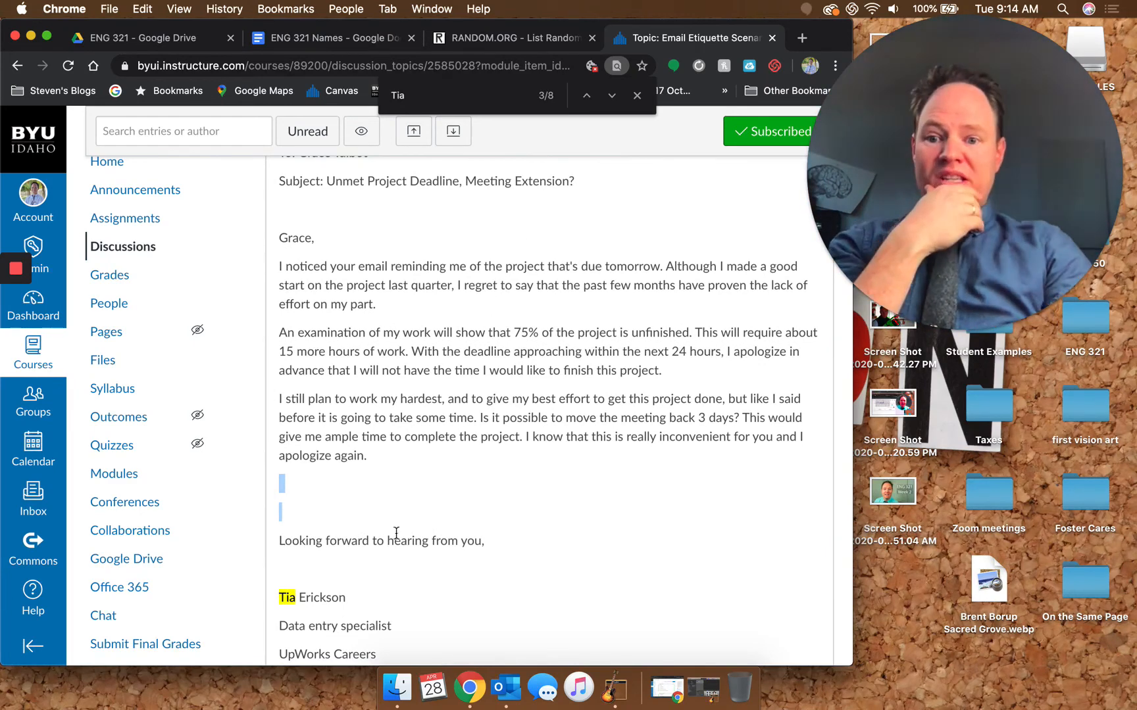
scroll(down, 3)
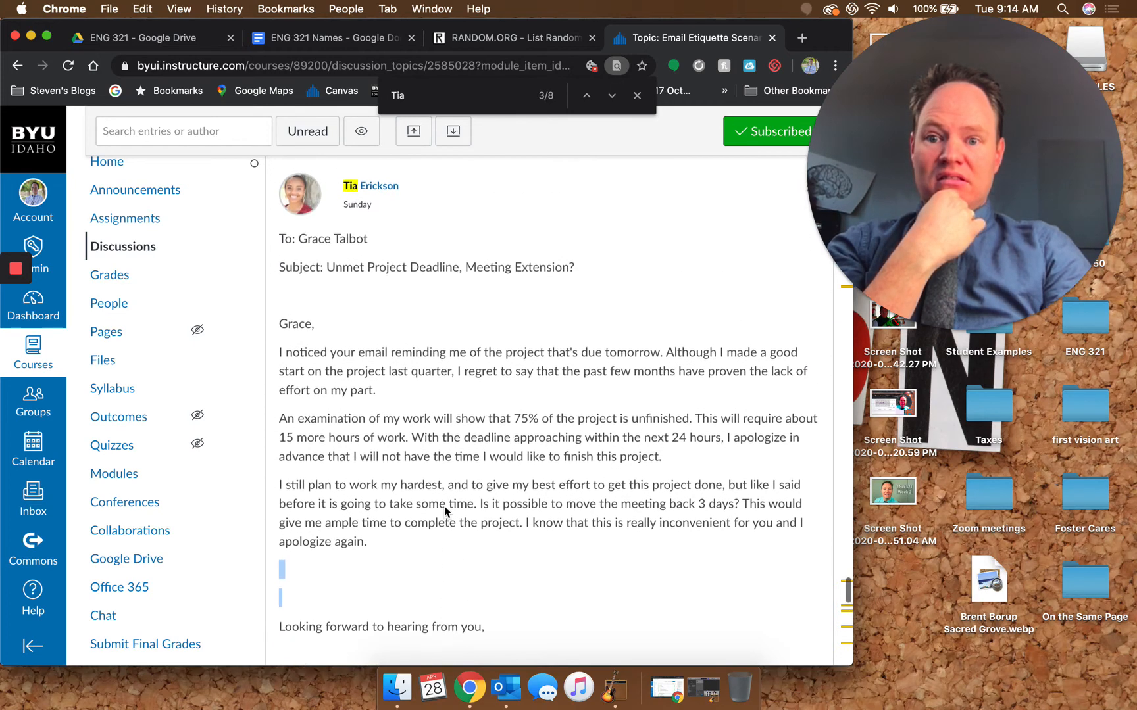
scroll(down, 3)
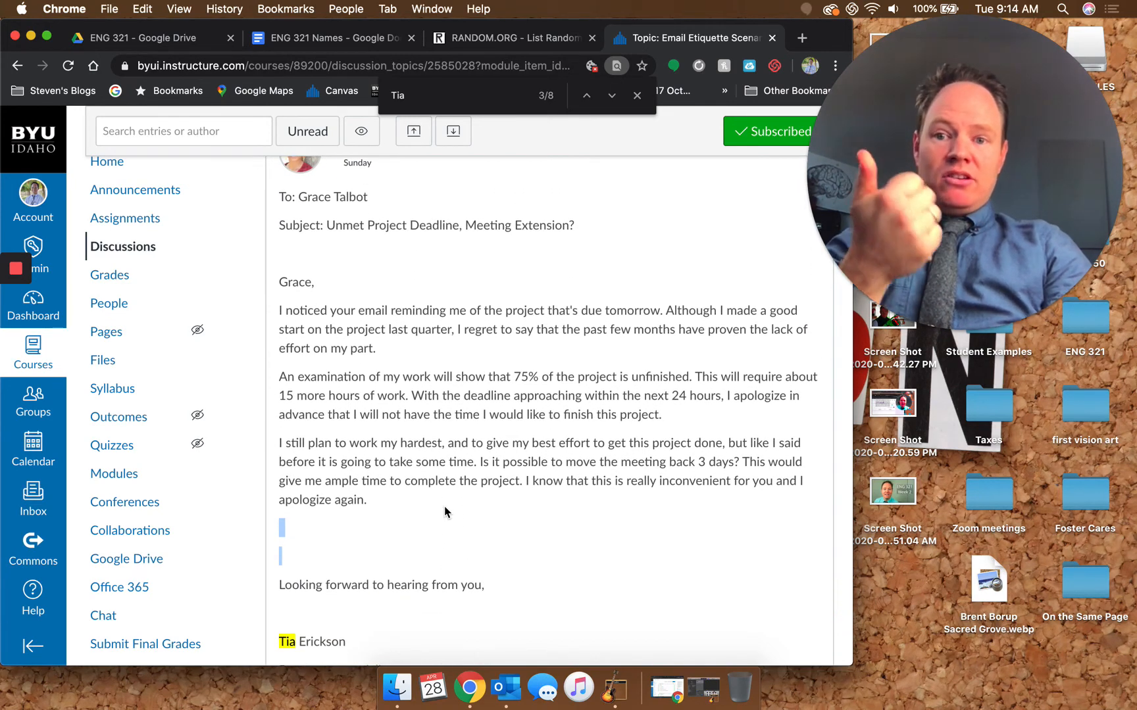
scroll(down, 3)
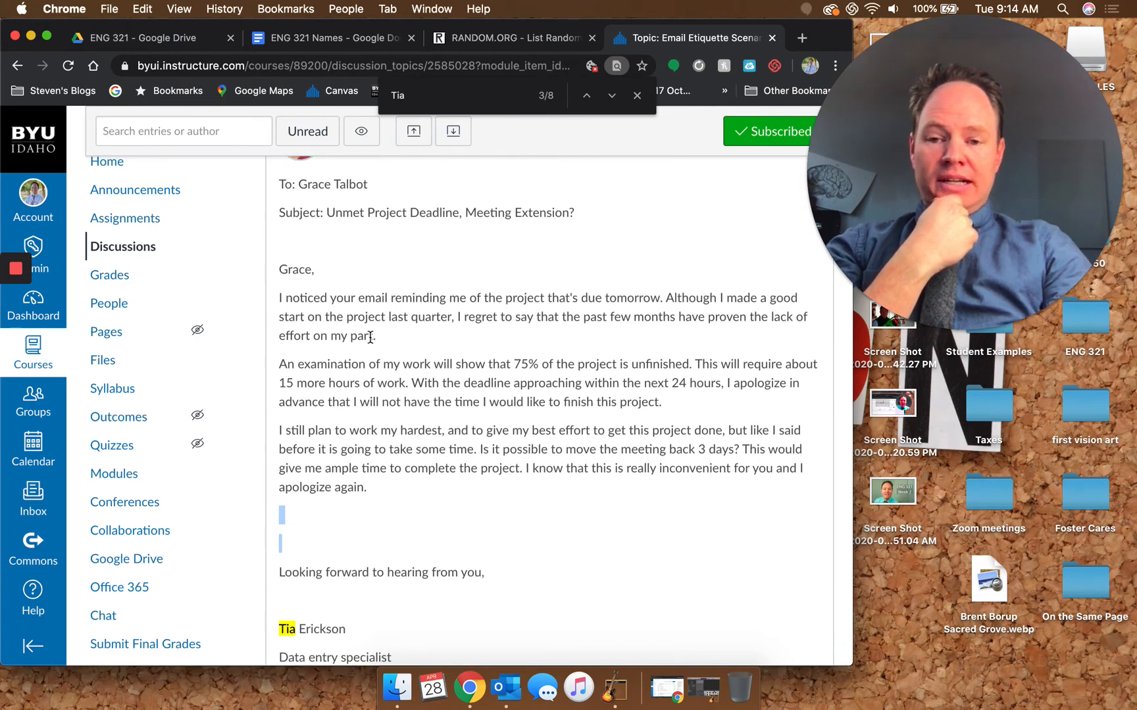
scroll(down, 3)
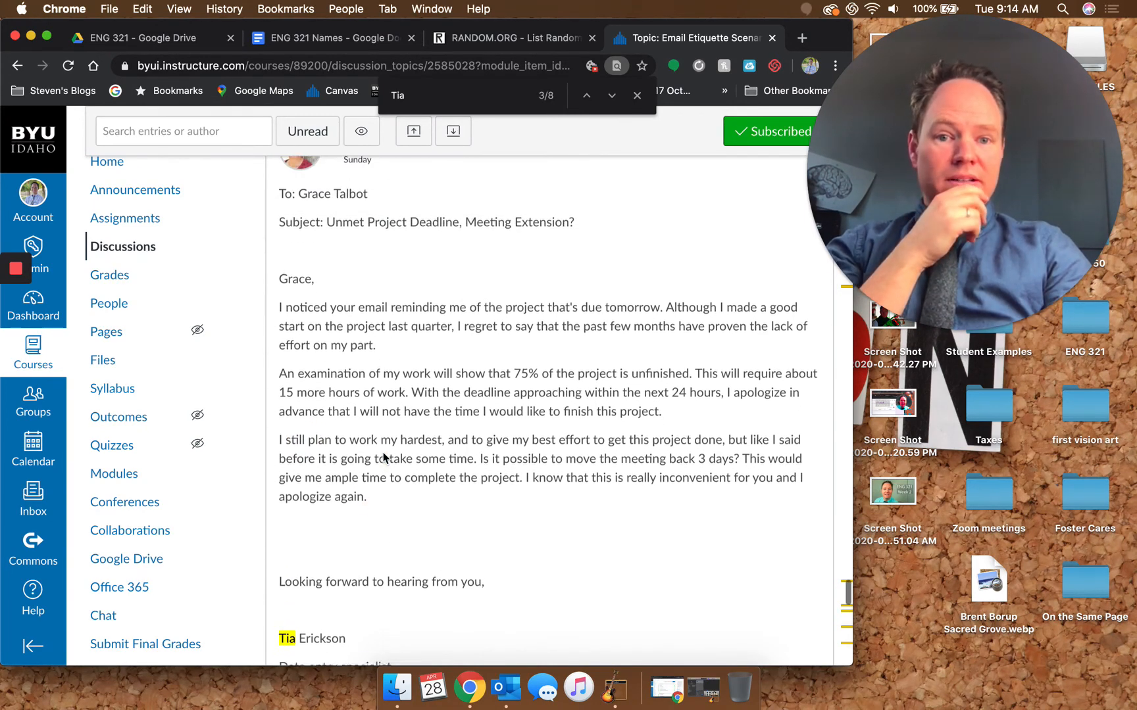
scroll(down, 3)
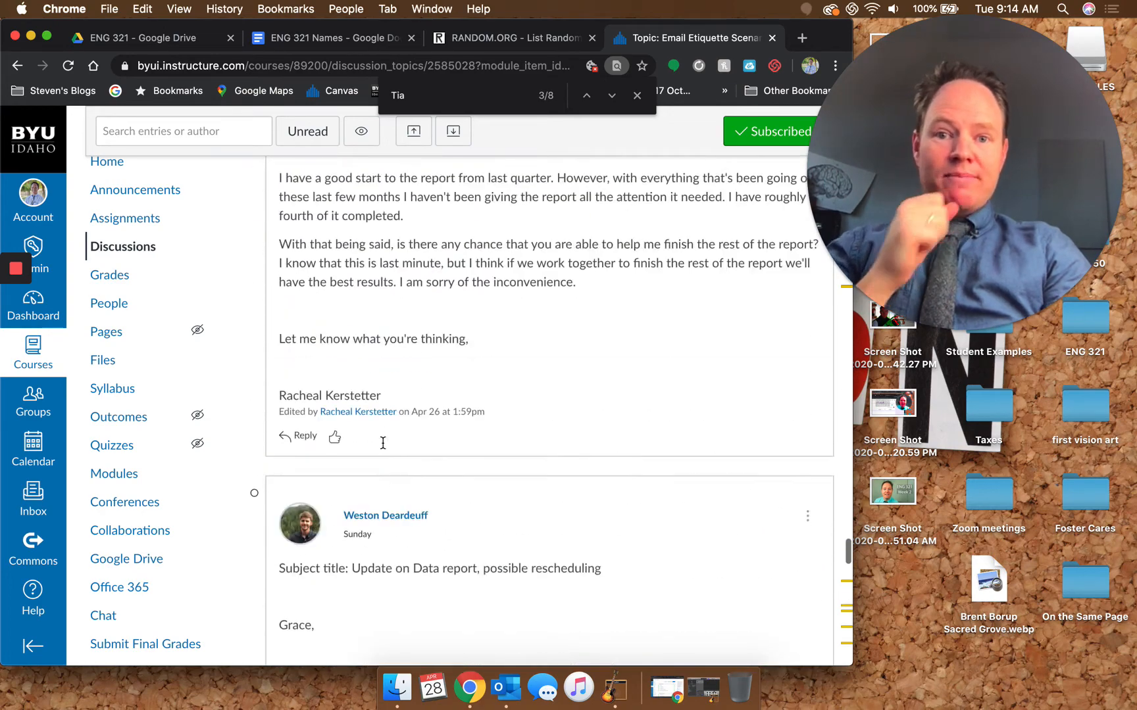